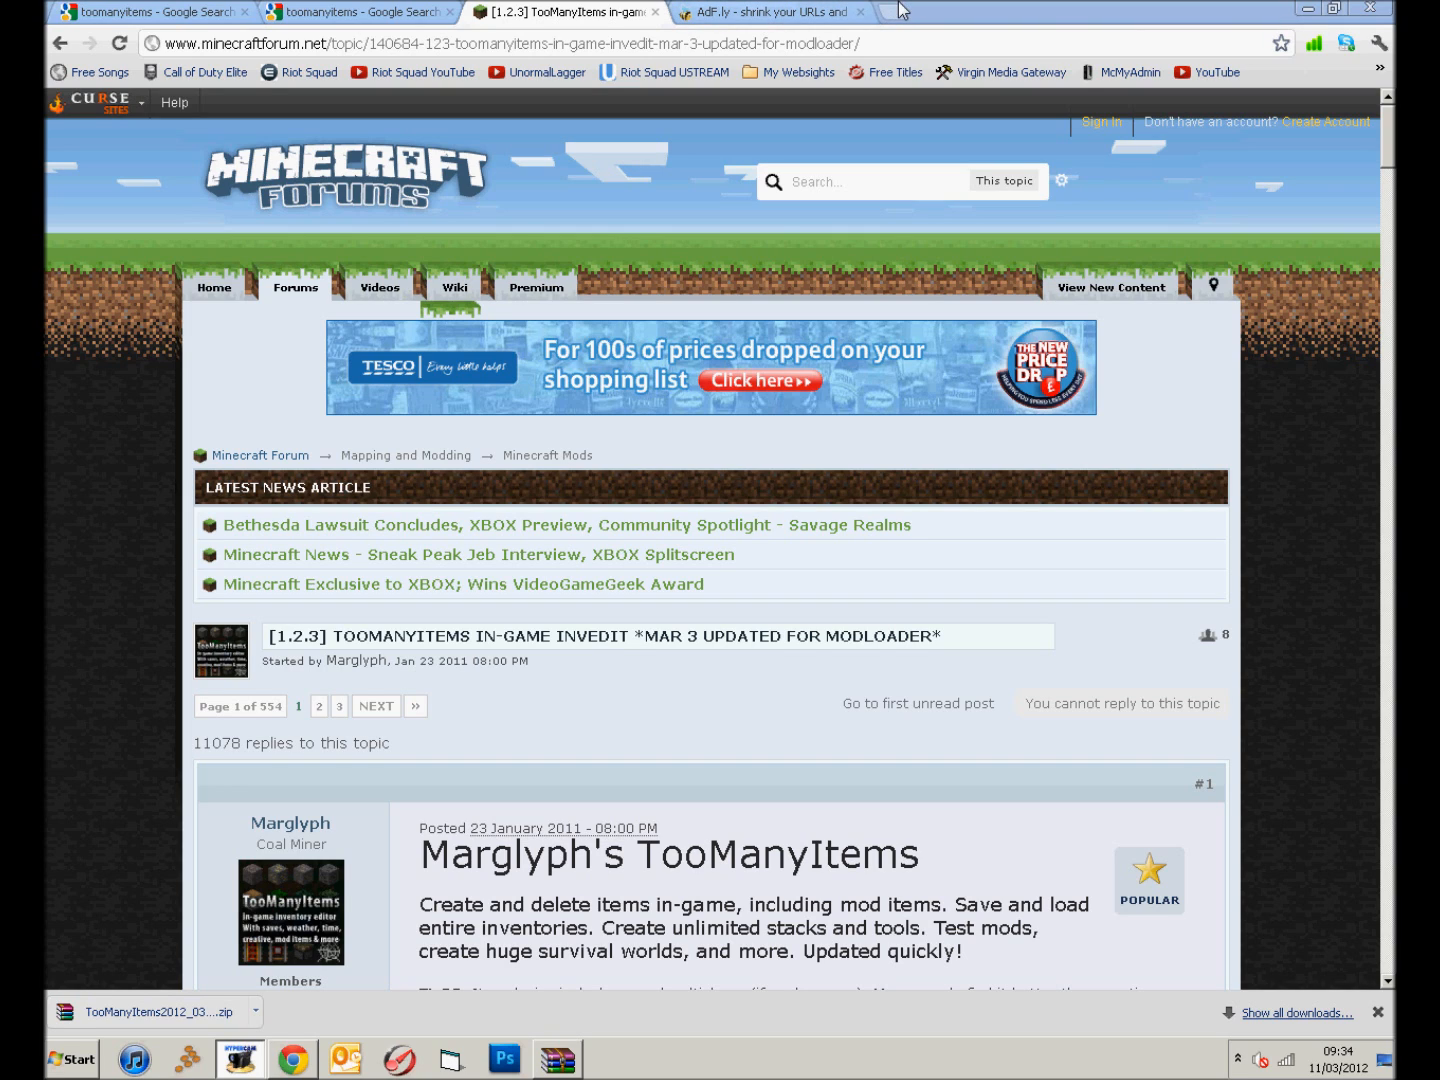
Browse the TooManyItems forum topic to the Minecraft 1.2.2/1.2.3 download link and install notes
left_click(885, 12)
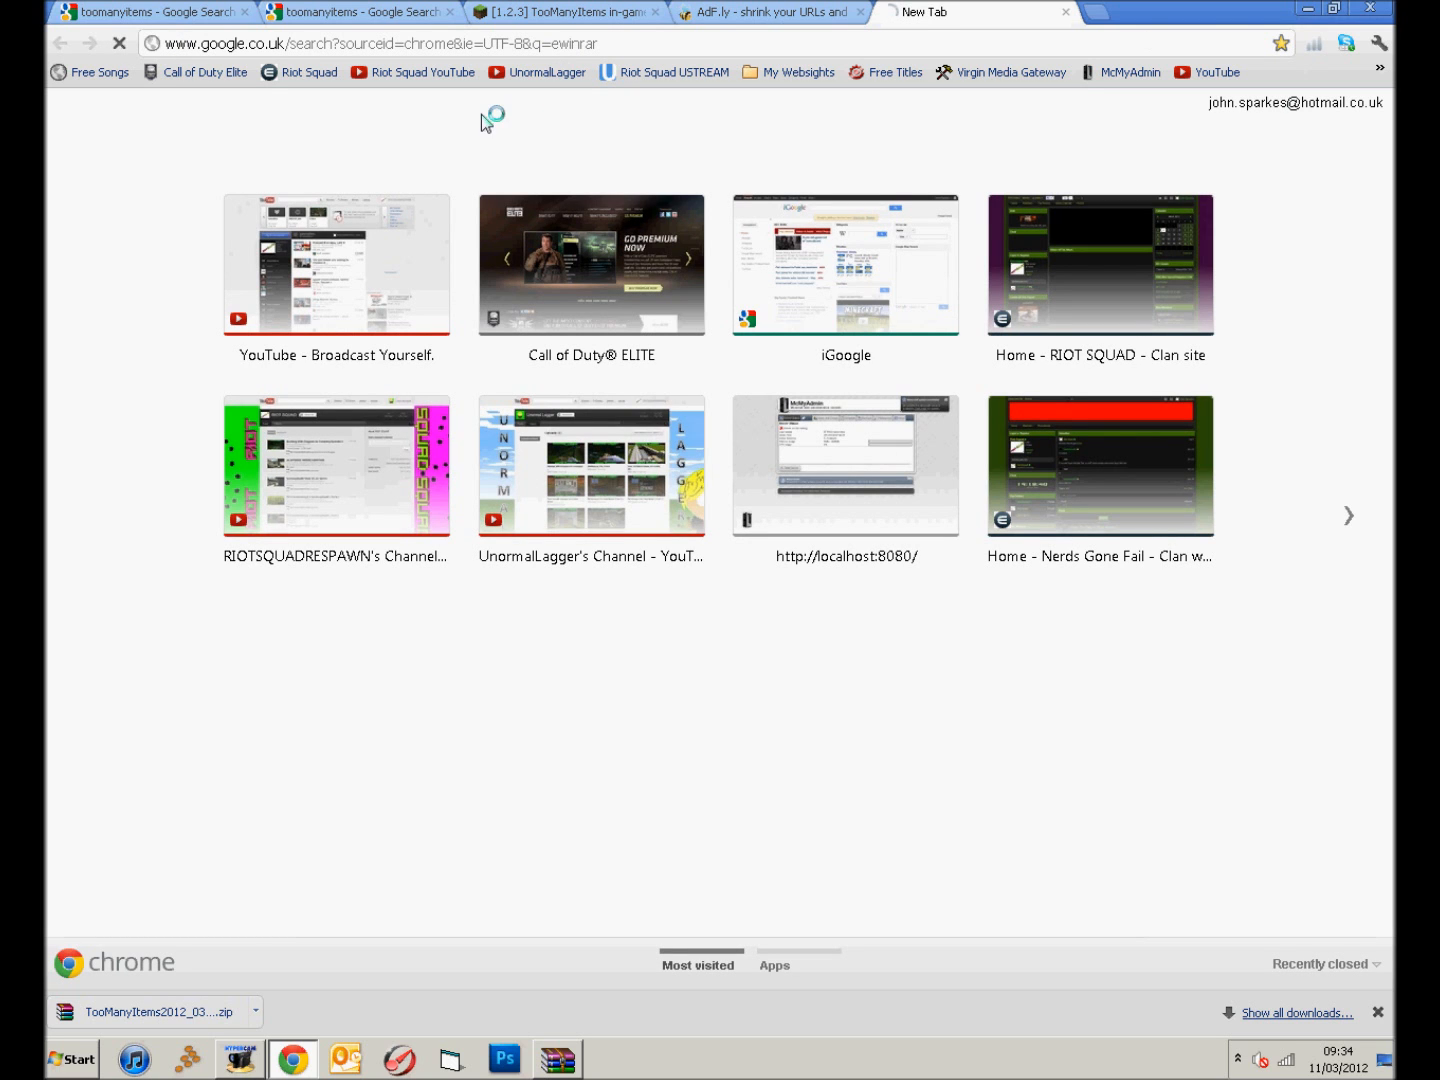
mouse_move(600, 207)
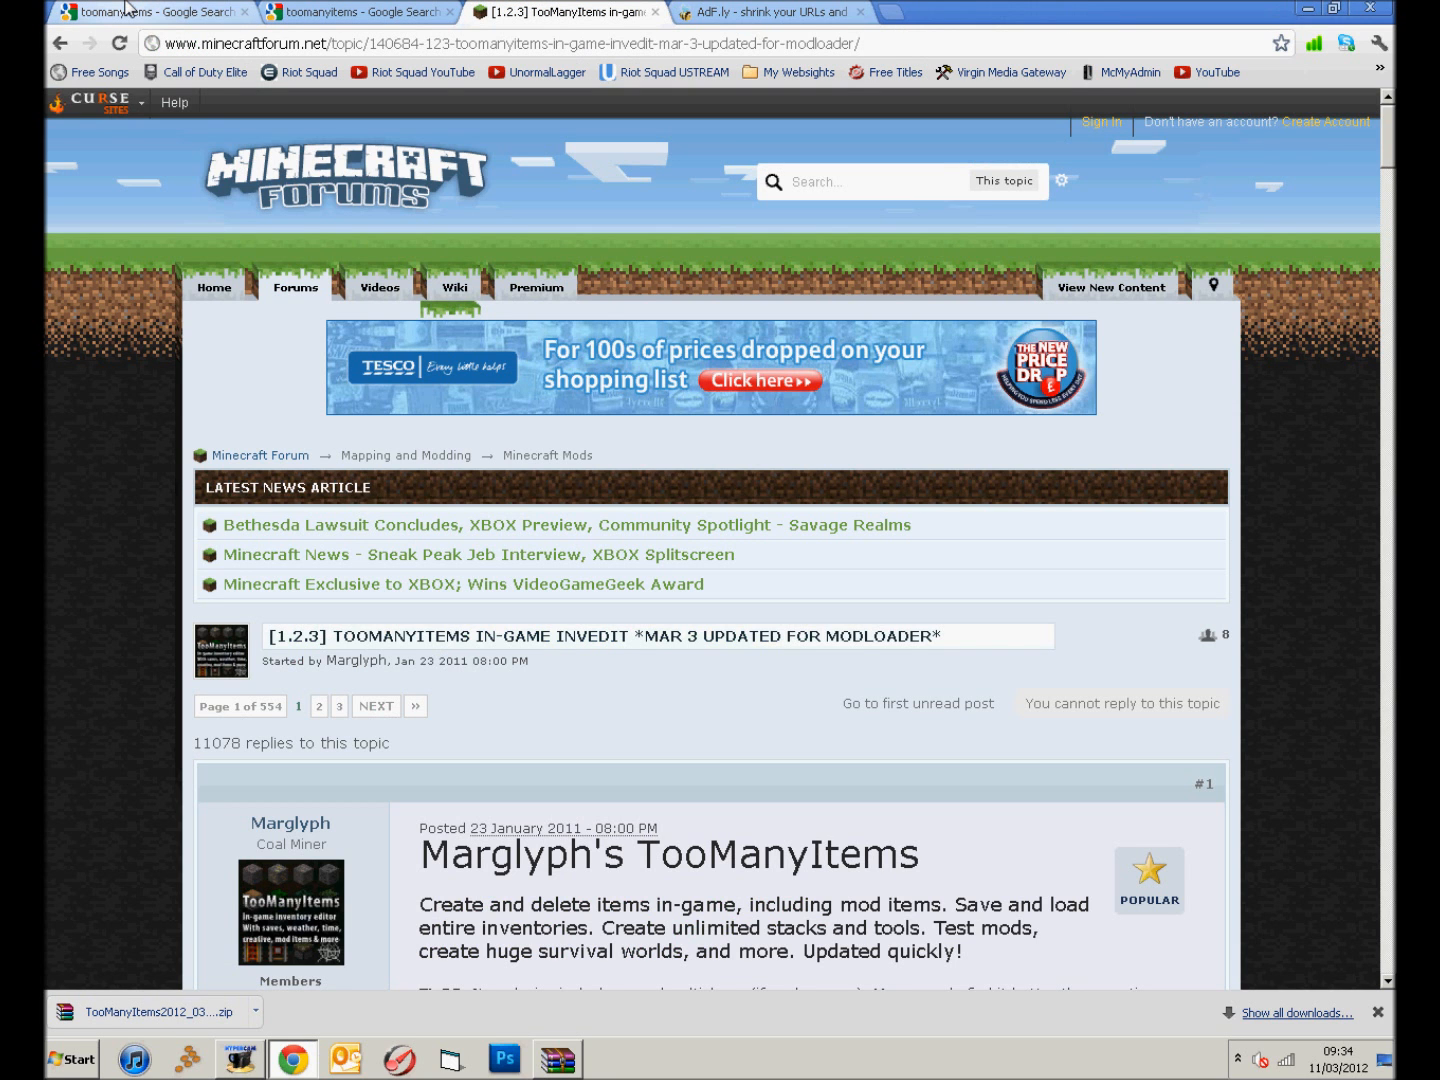
left_click(150, 11)
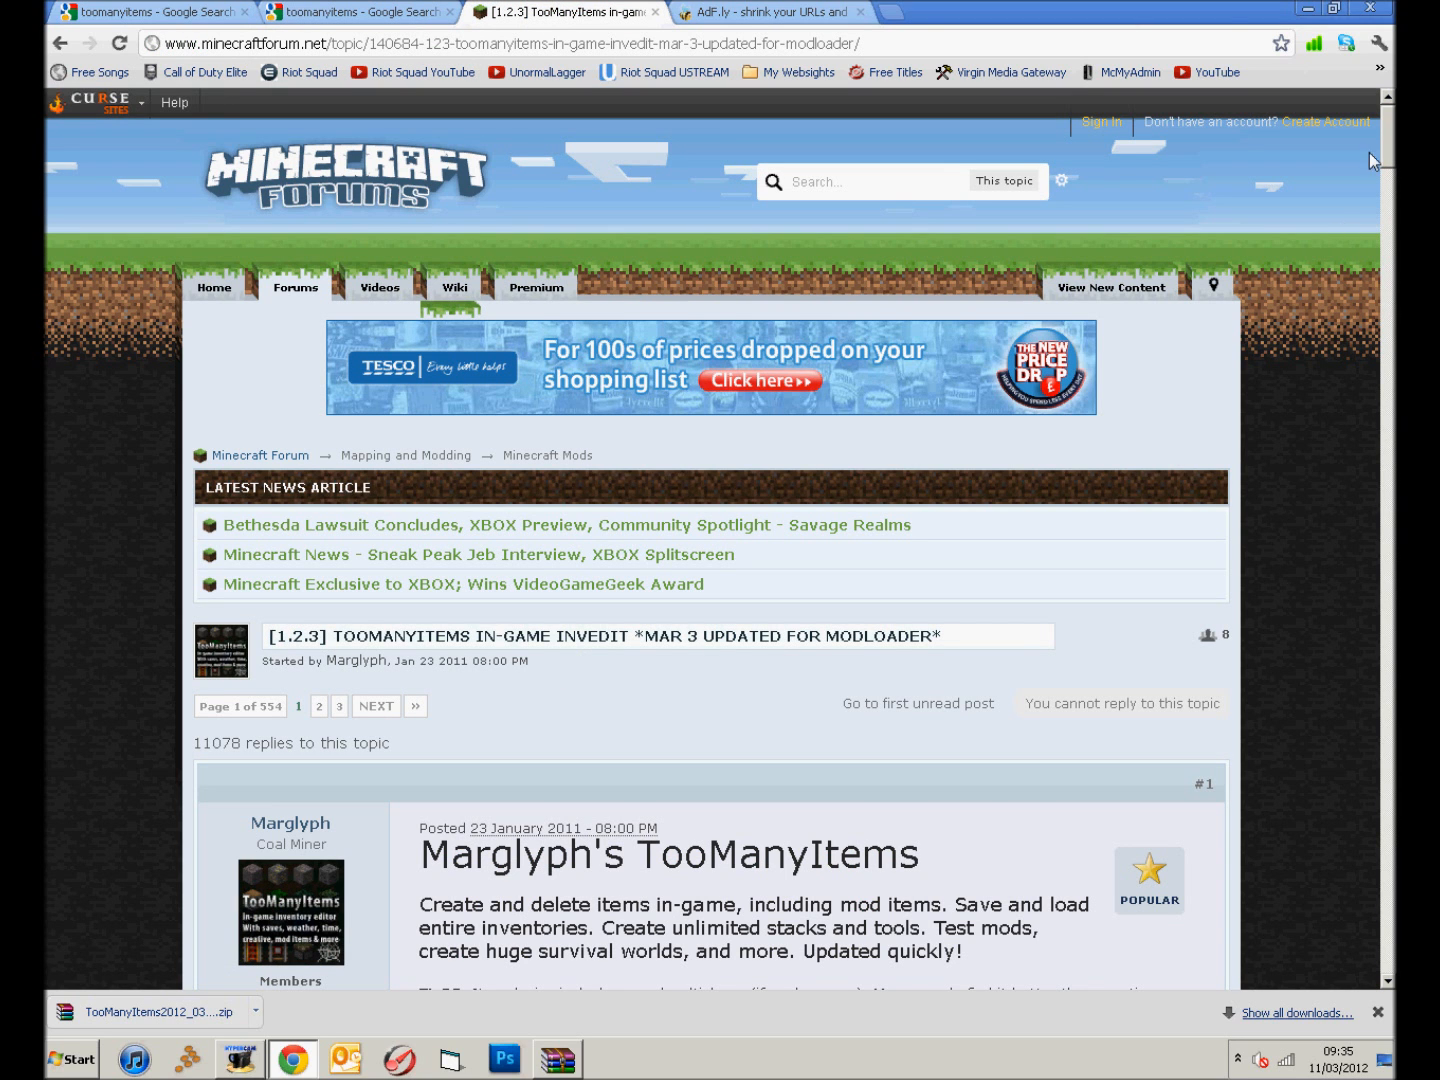
scroll("down", 3)
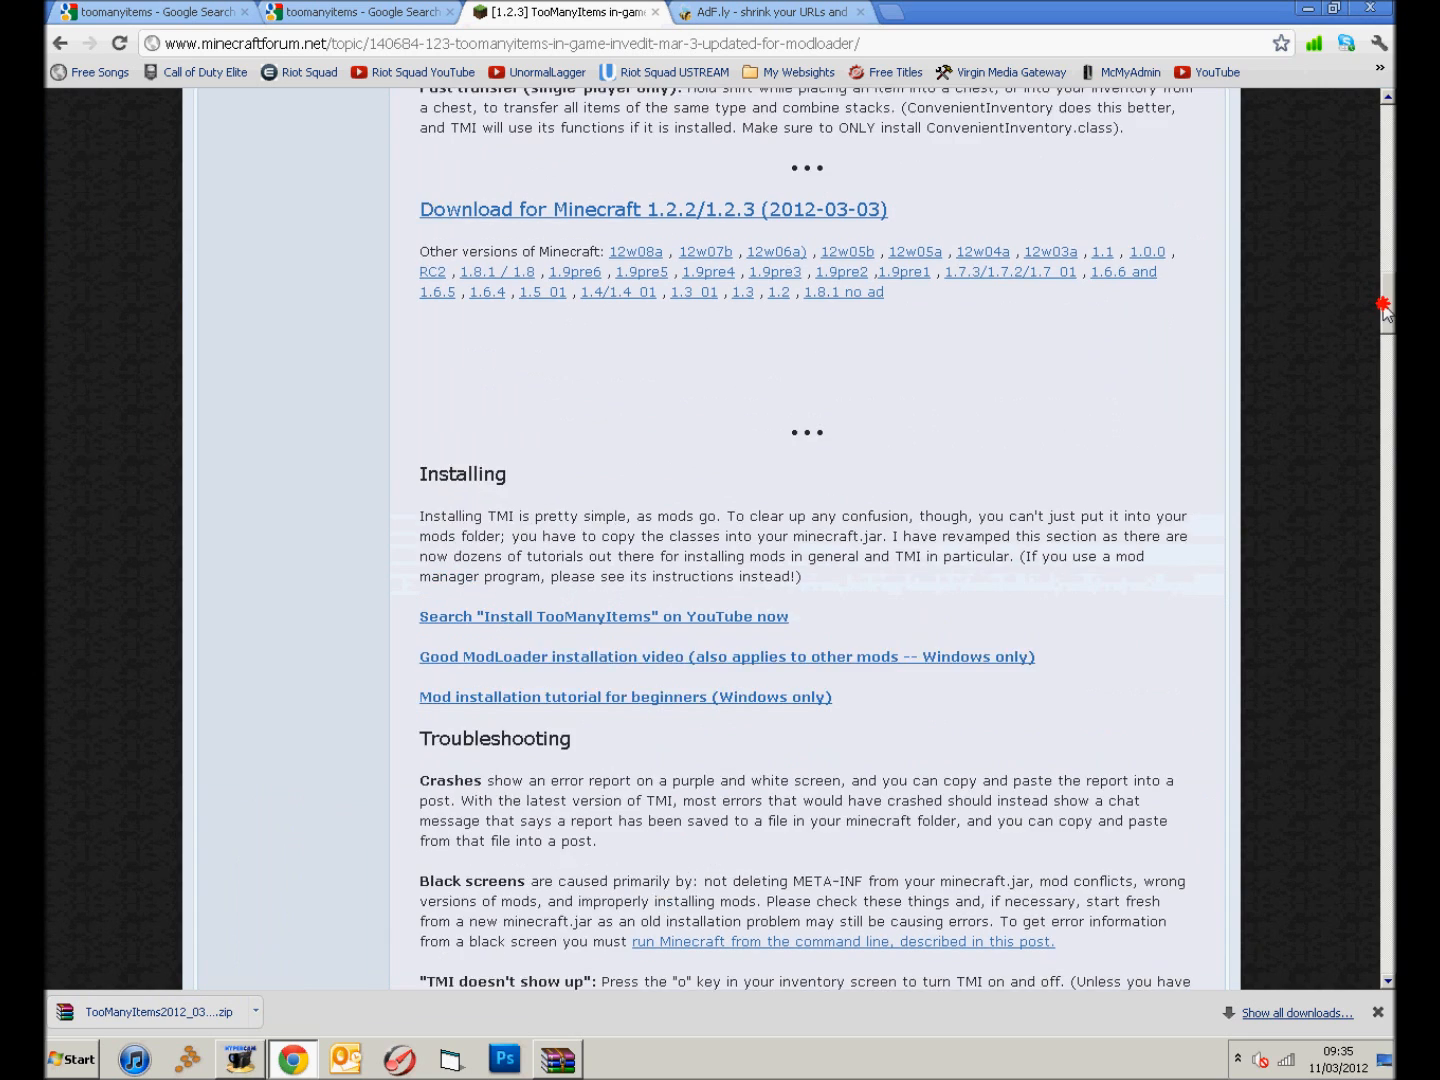
scroll("up", 3)
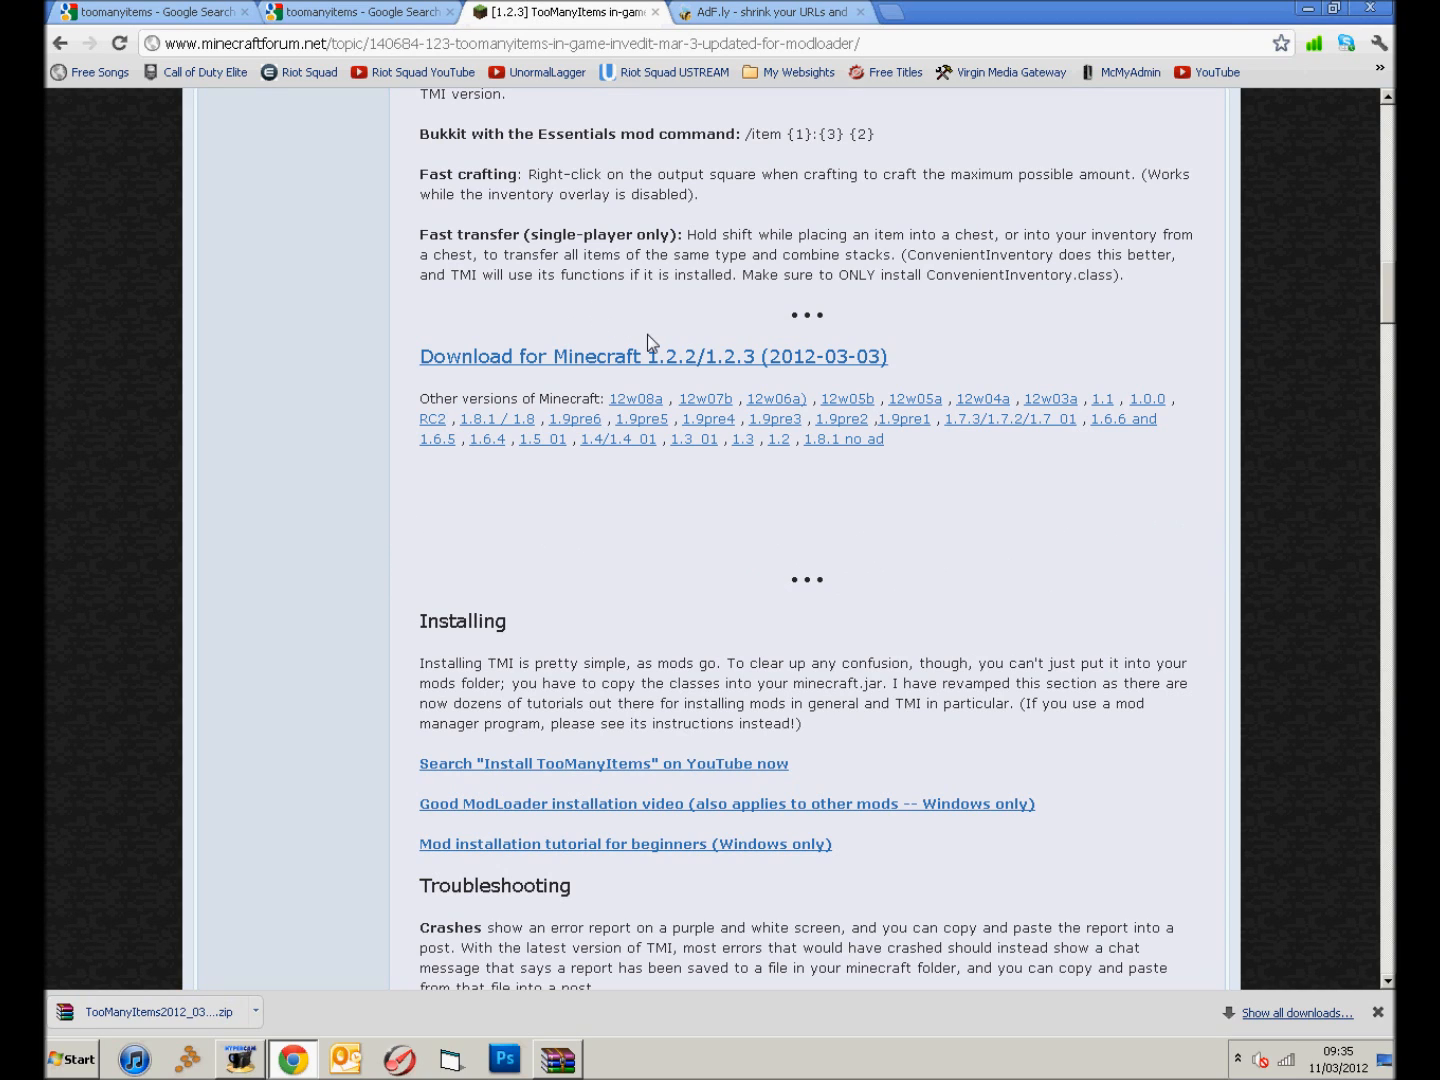
mouse_move(1262, 603)
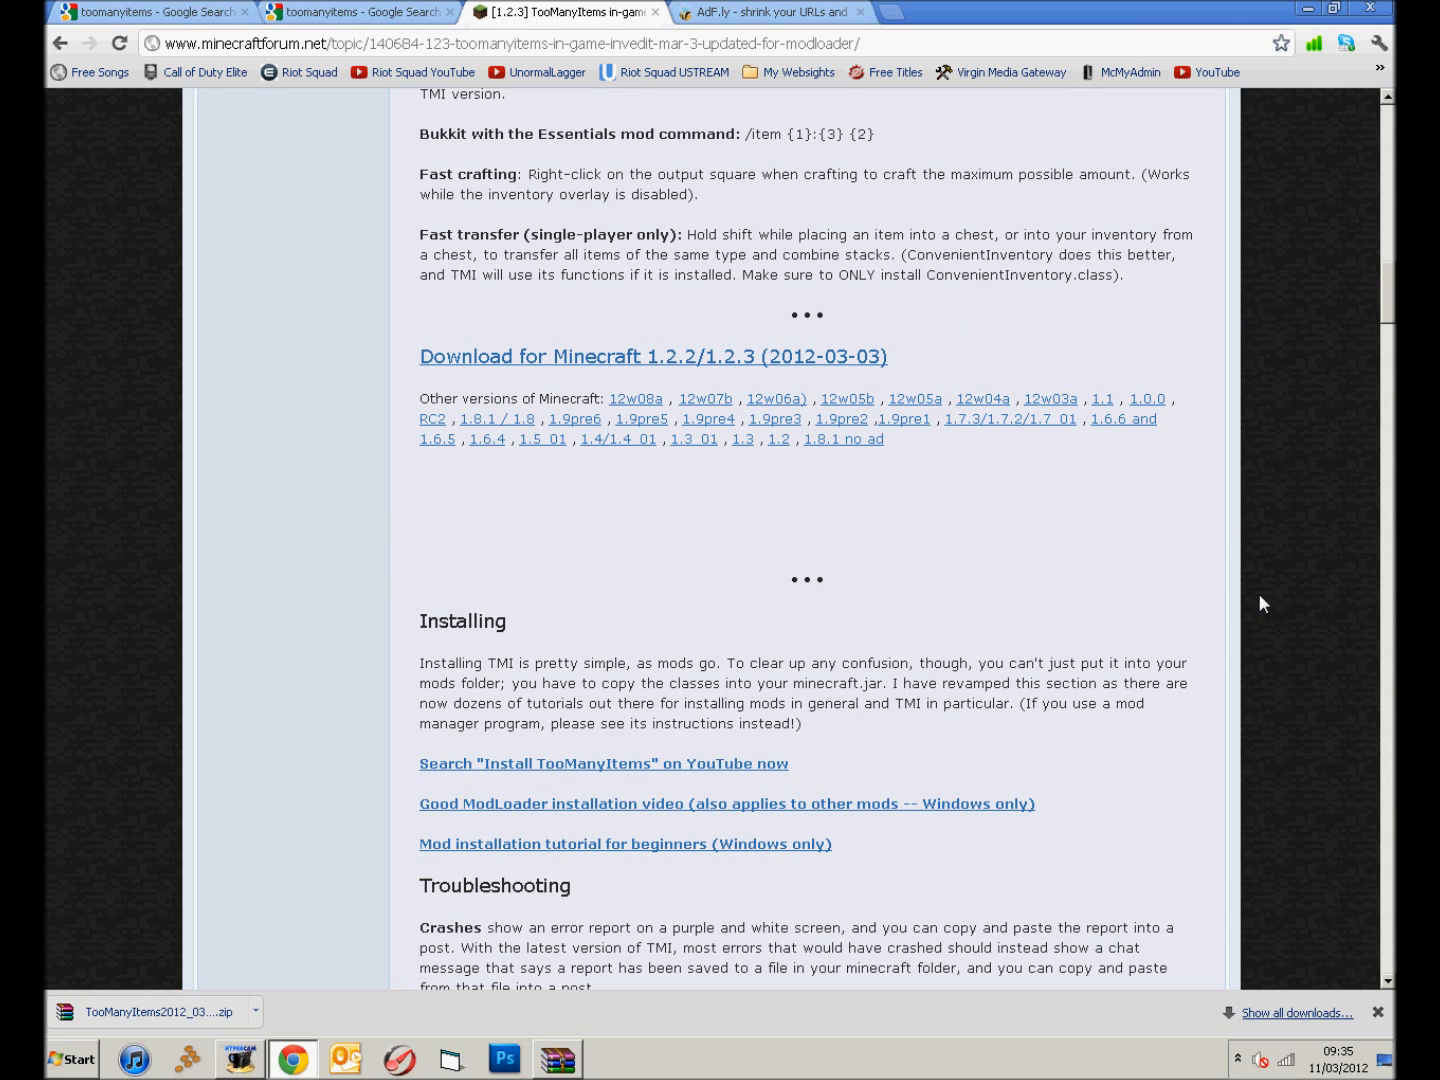
mouse_move(1262, 659)
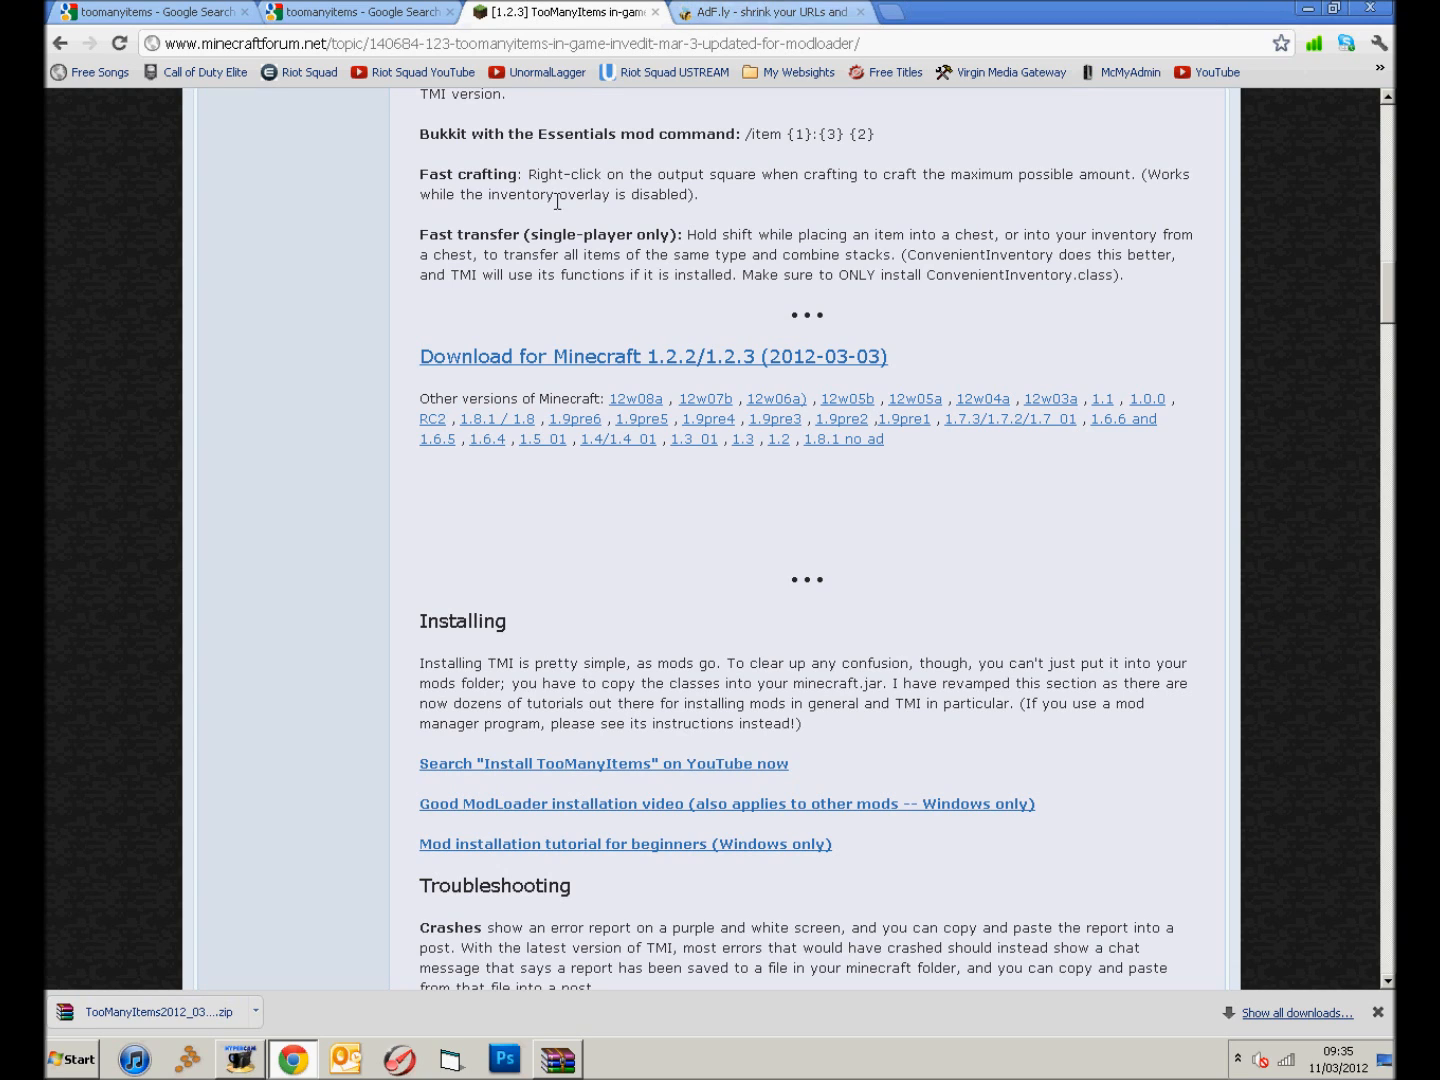
mouse_move(575, 419)
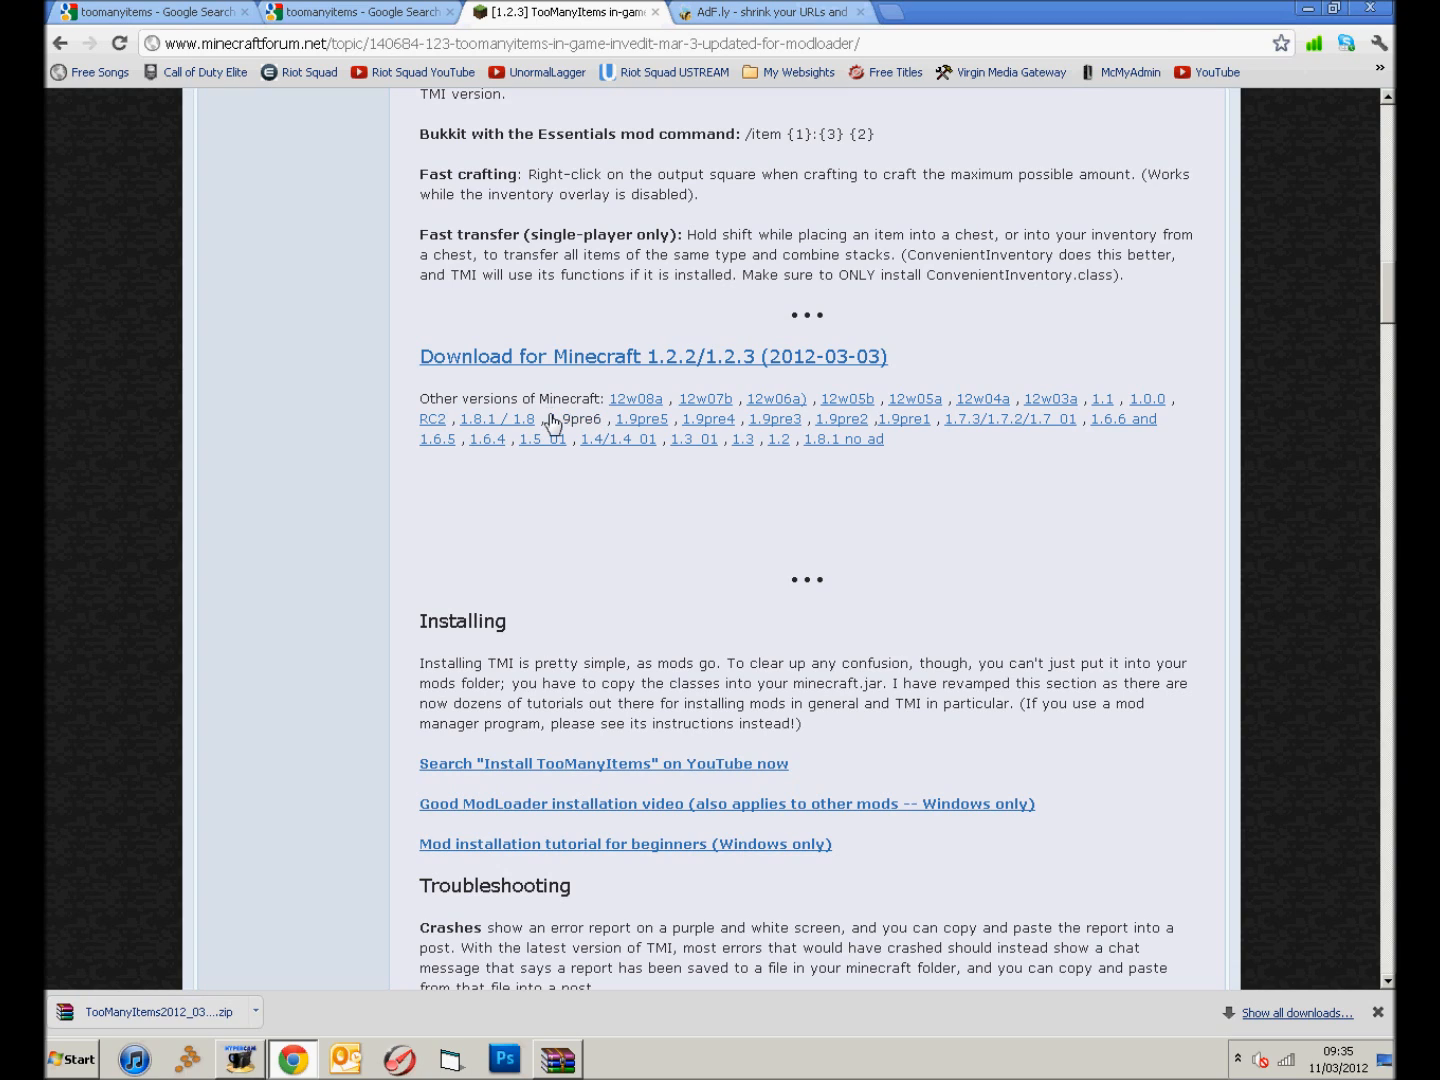
mouse_move(1027, 447)
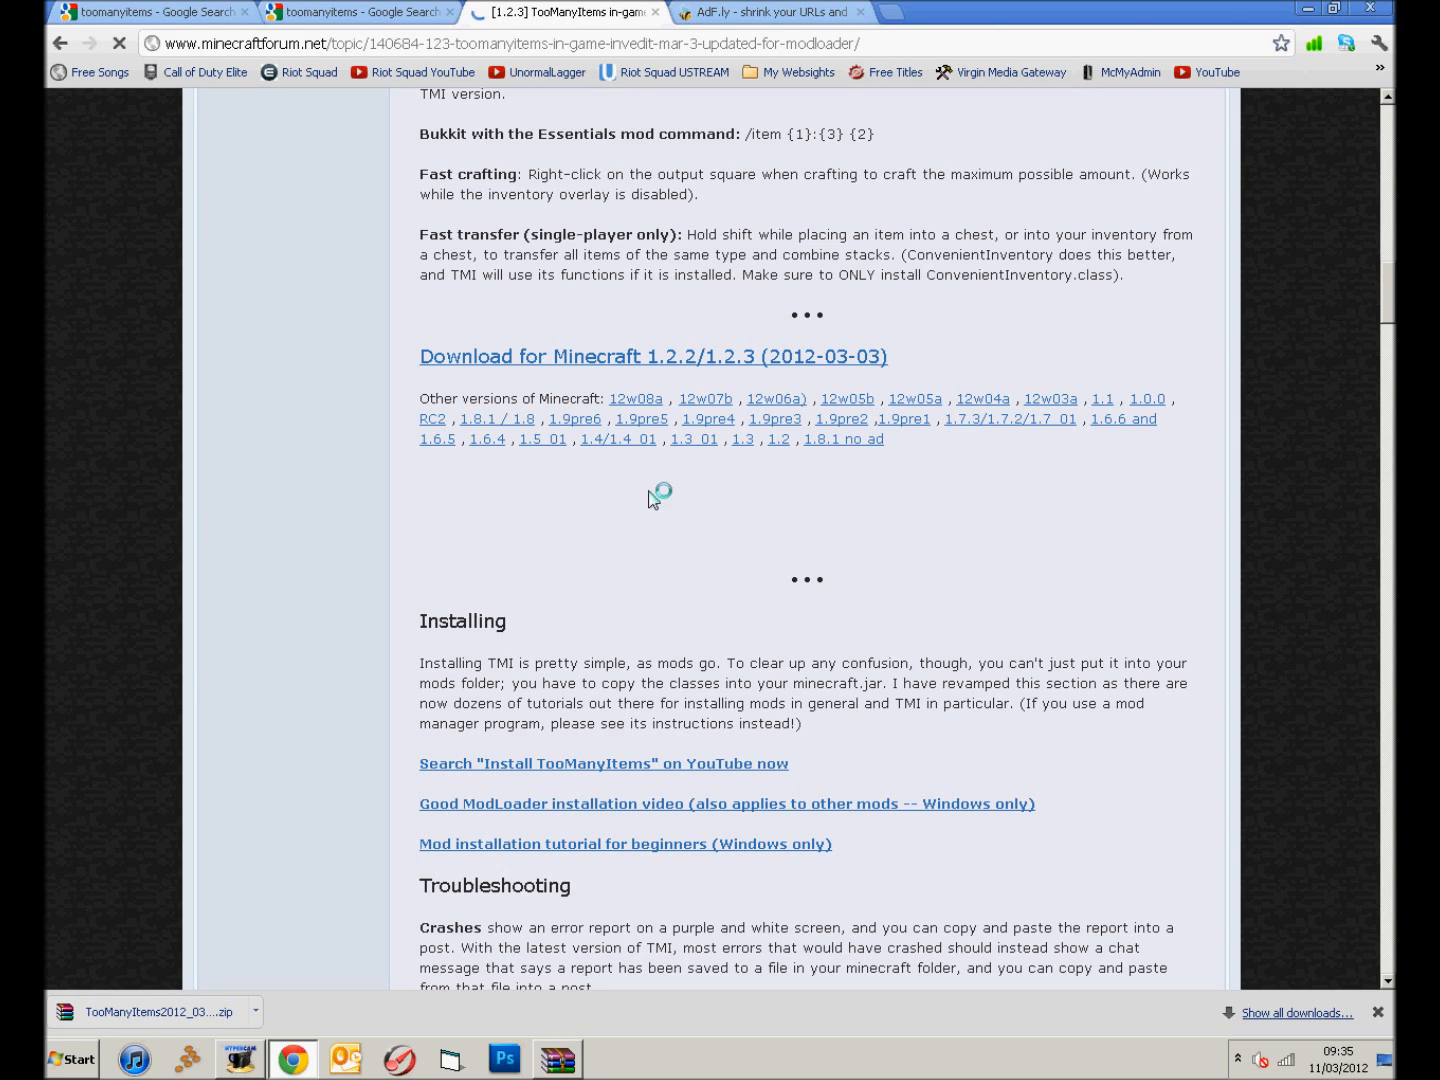
mouse_move(850, 470)
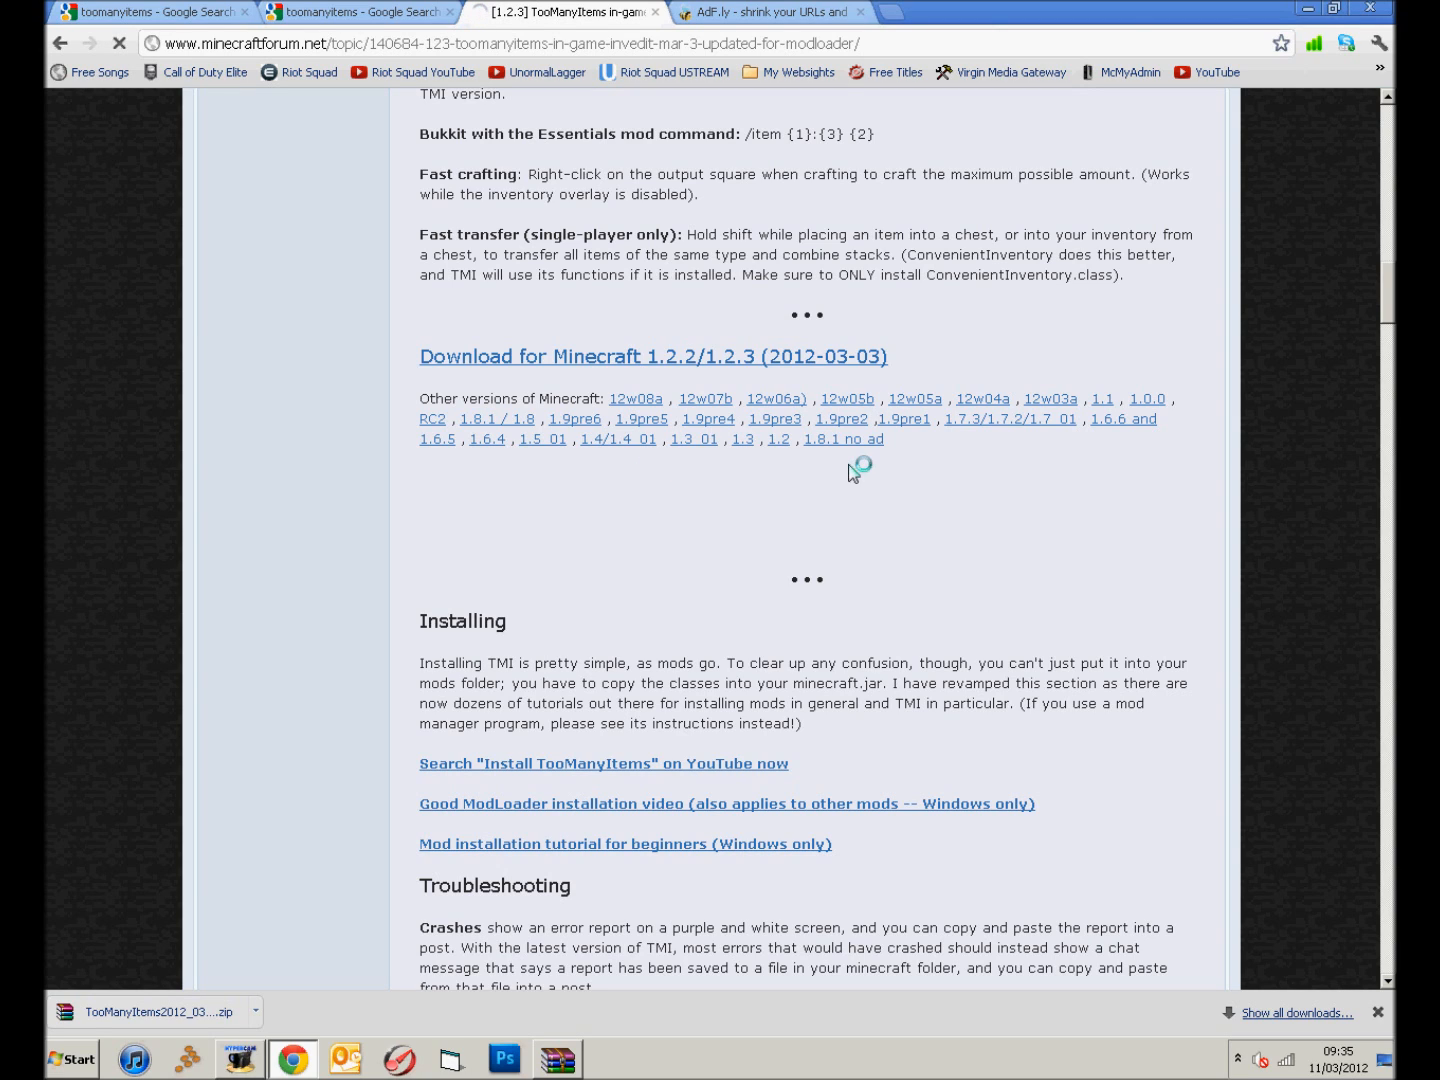
mouse_move(758, 370)
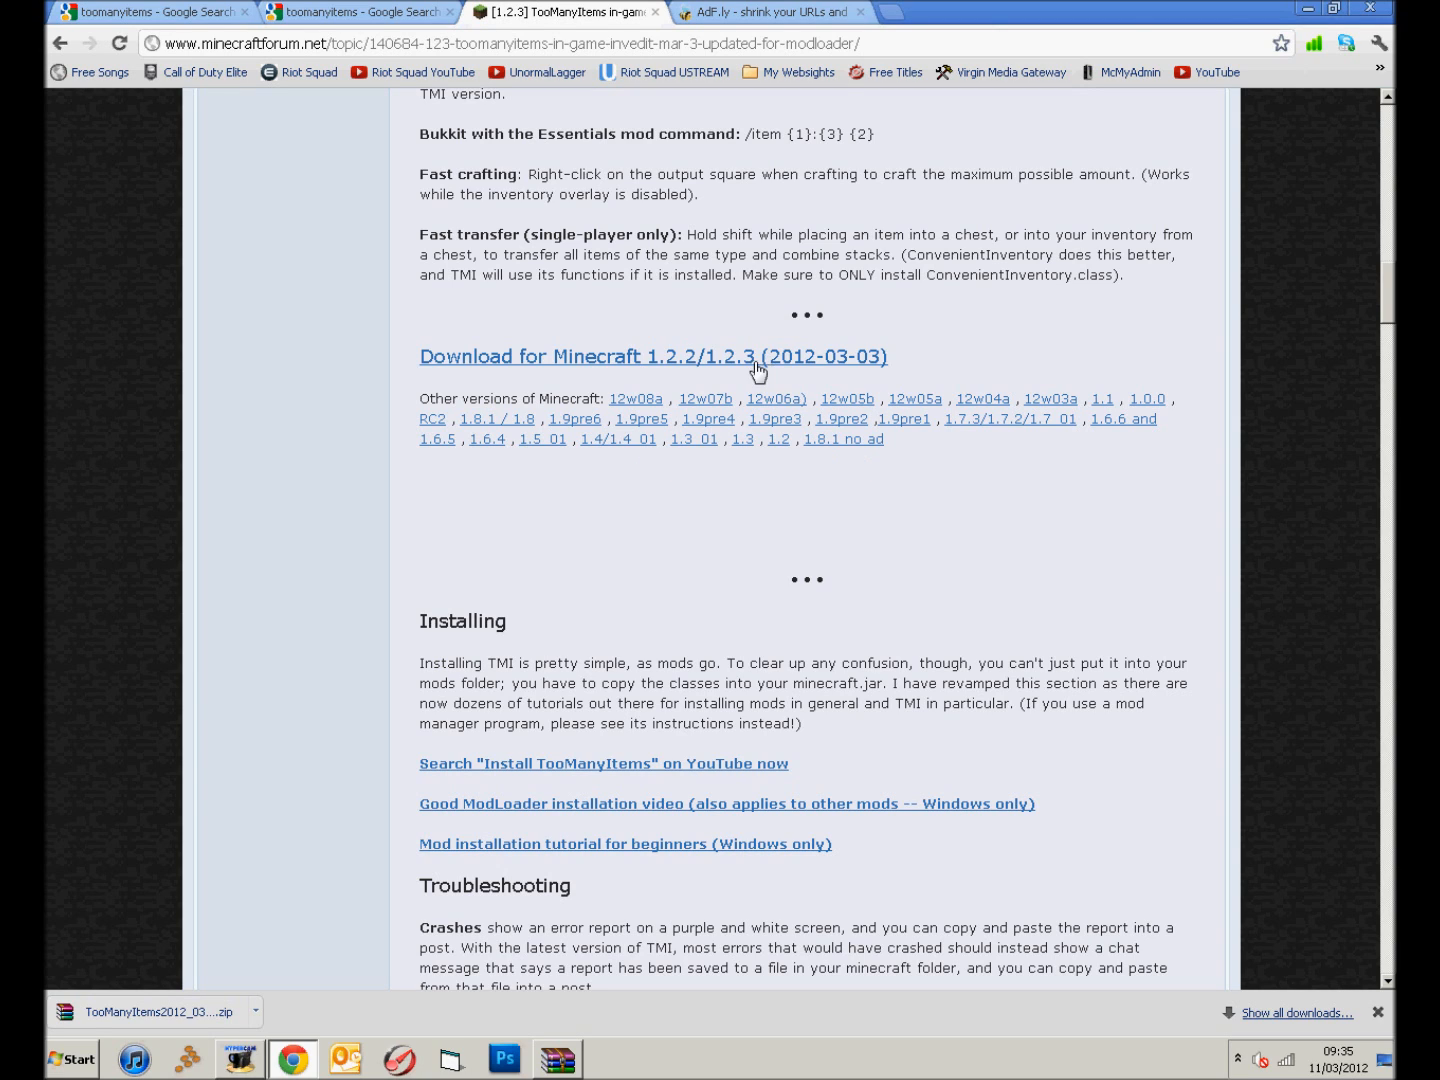
mouse_move(694, 108)
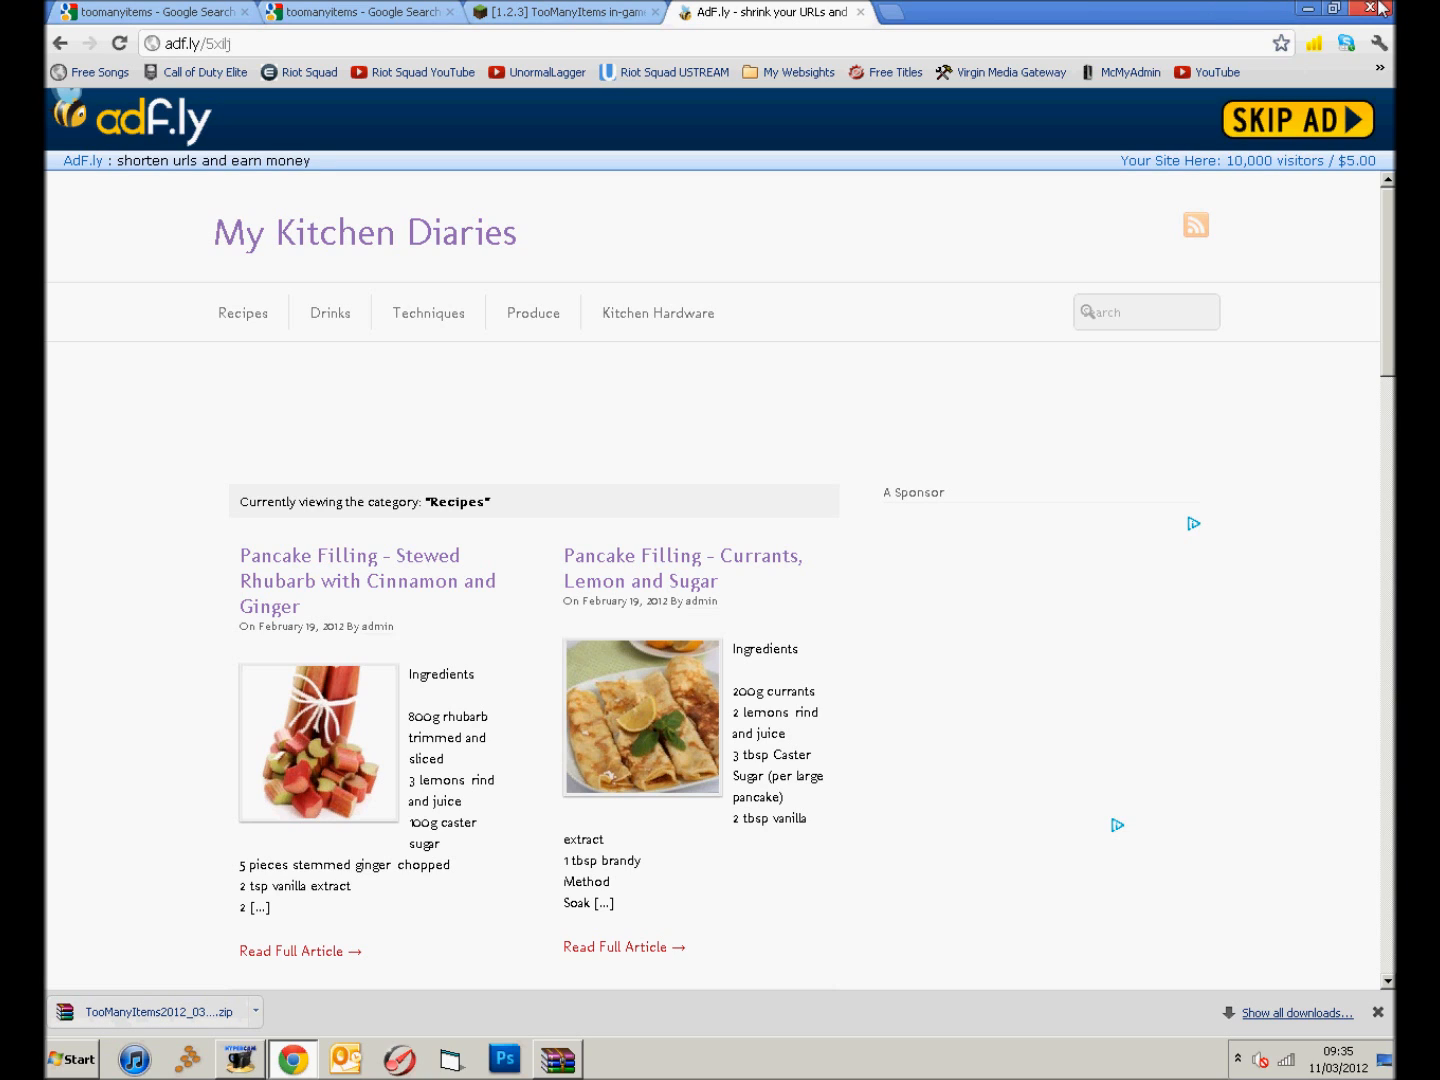
mouse_move(1245, 13)
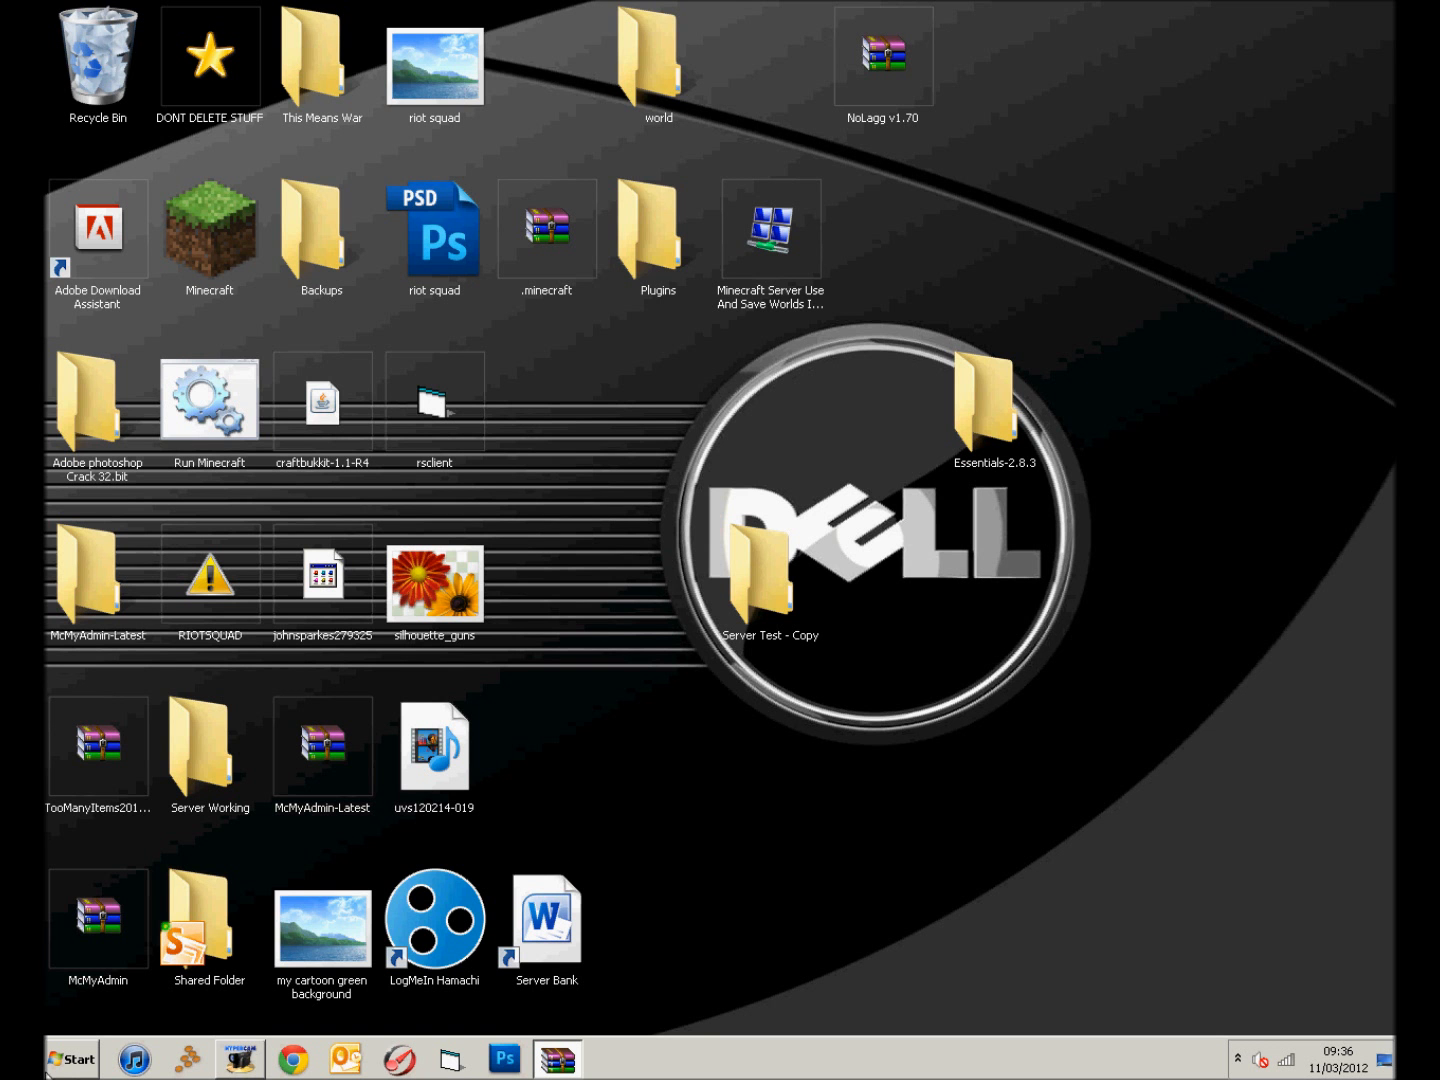
Launch the Run dialog from the Start menu search and enter %appdata% as the location
left_click(70, 1059)
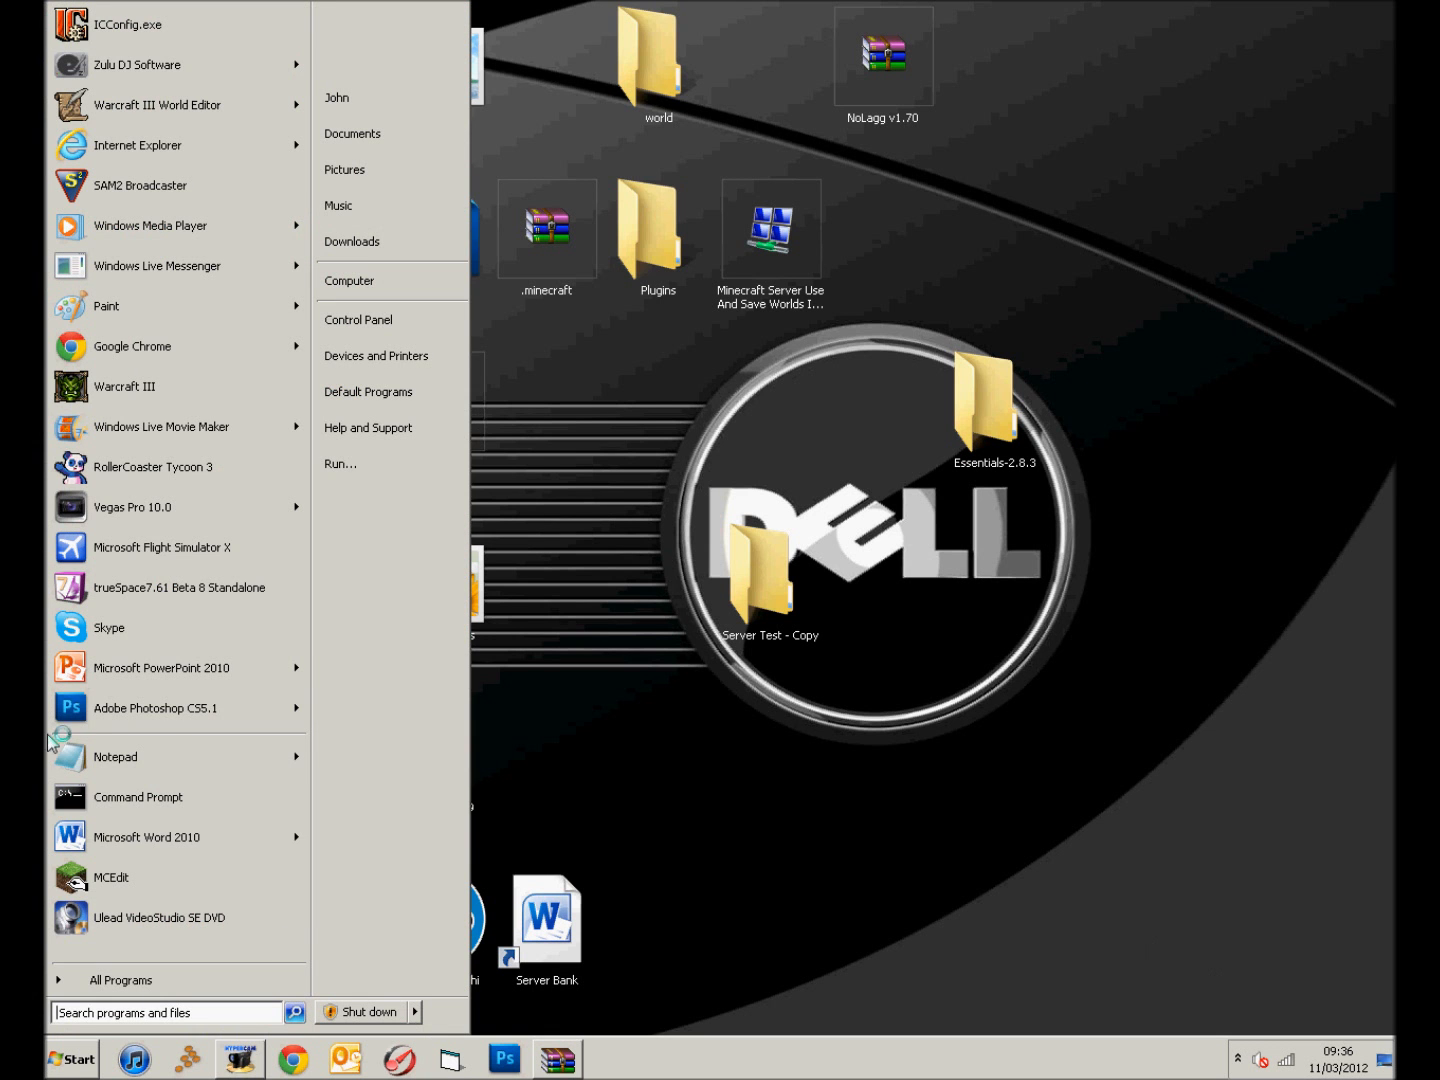
mouse_move(165, 837)
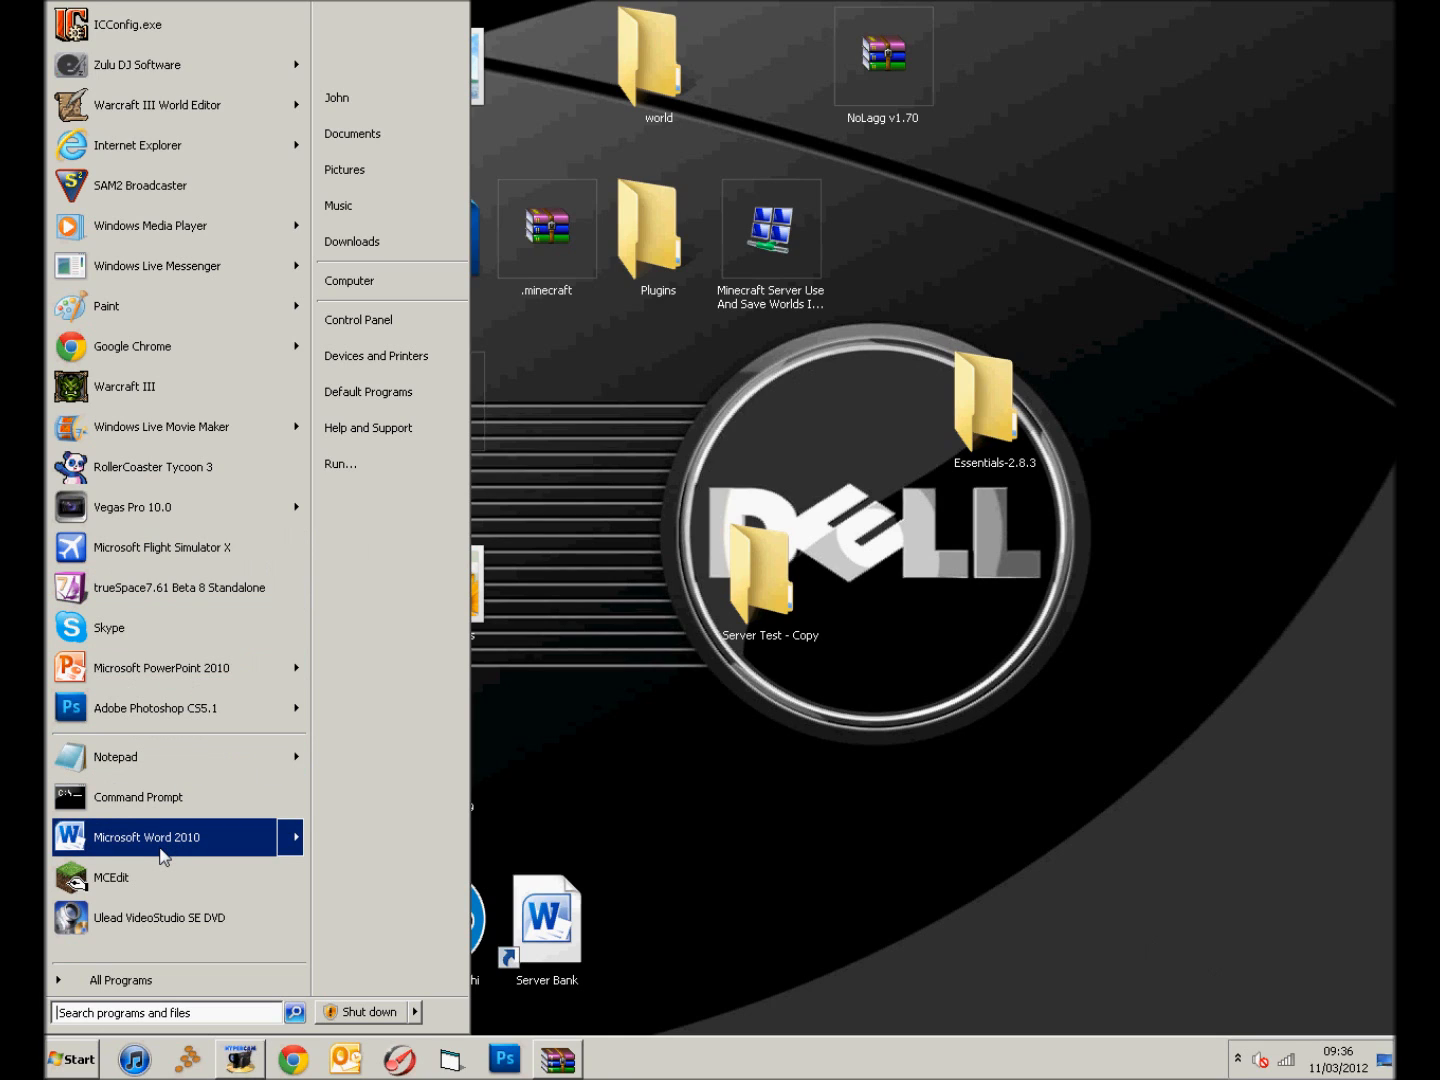
type("run")
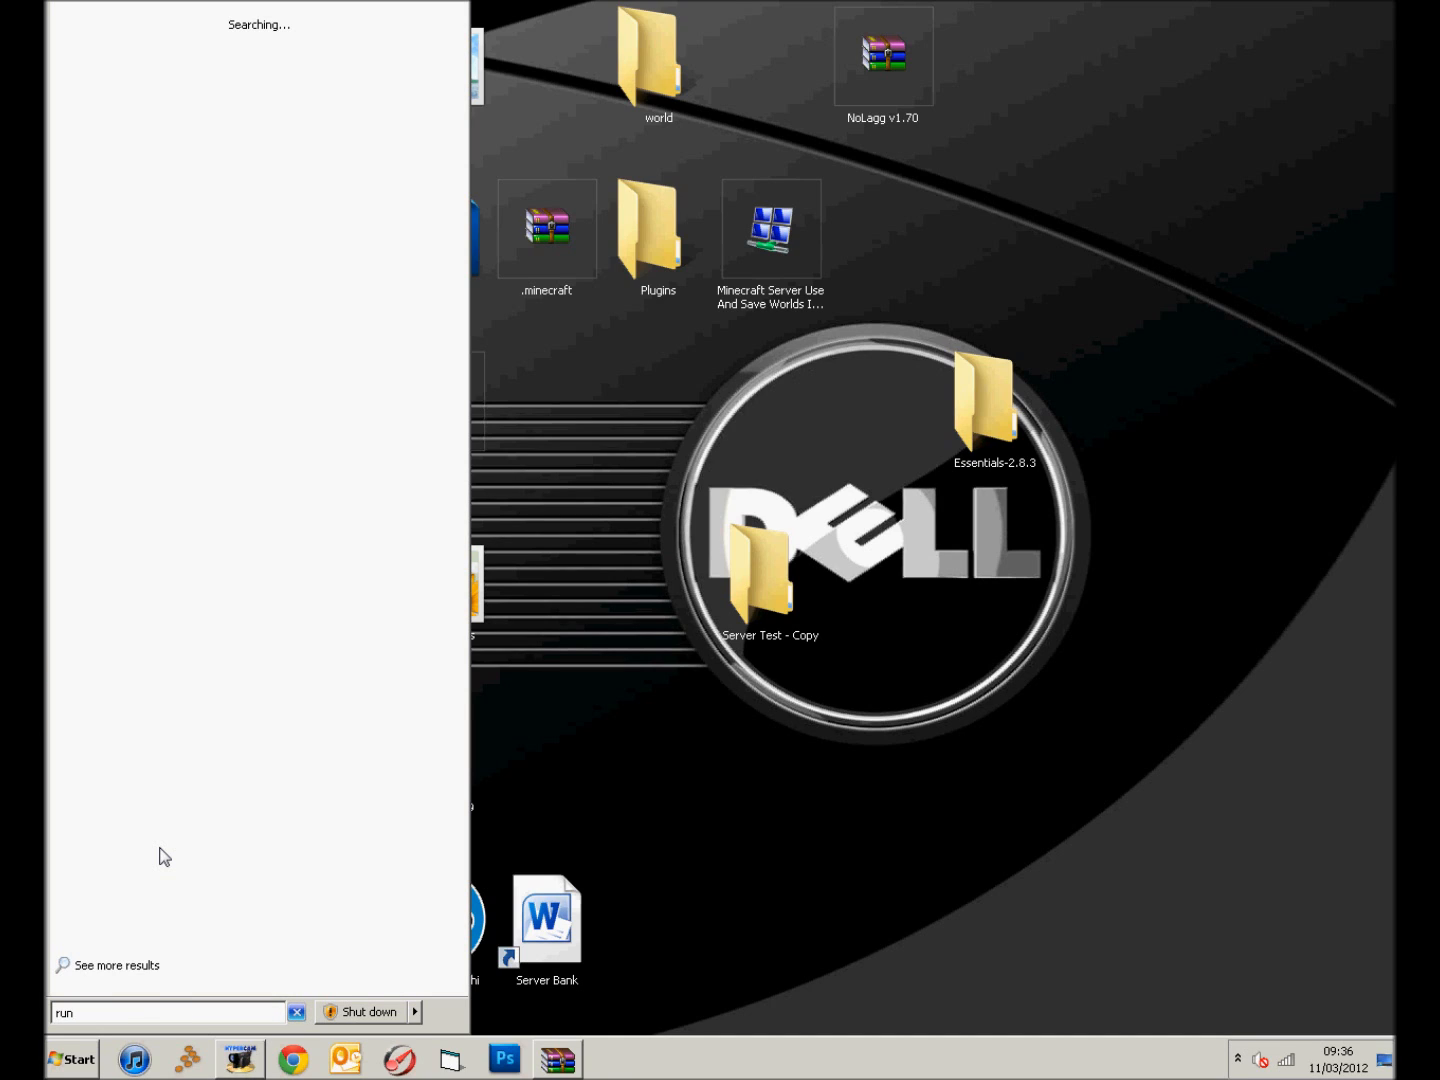
mouse_move(50, 900)
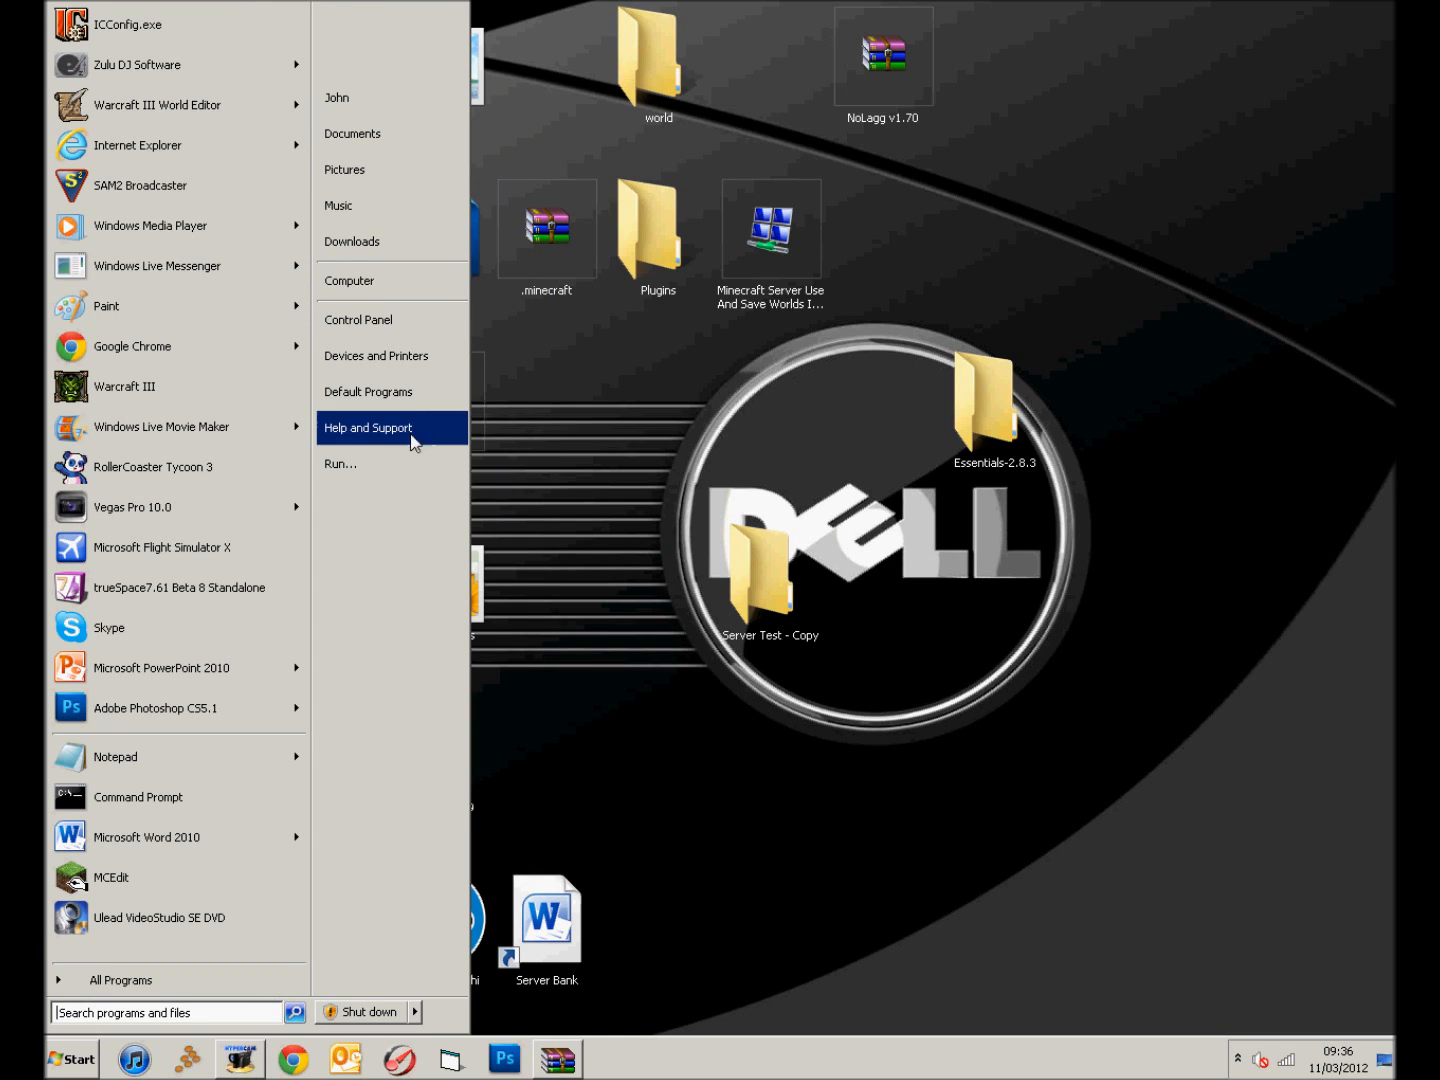
mouse_move(410, 463)
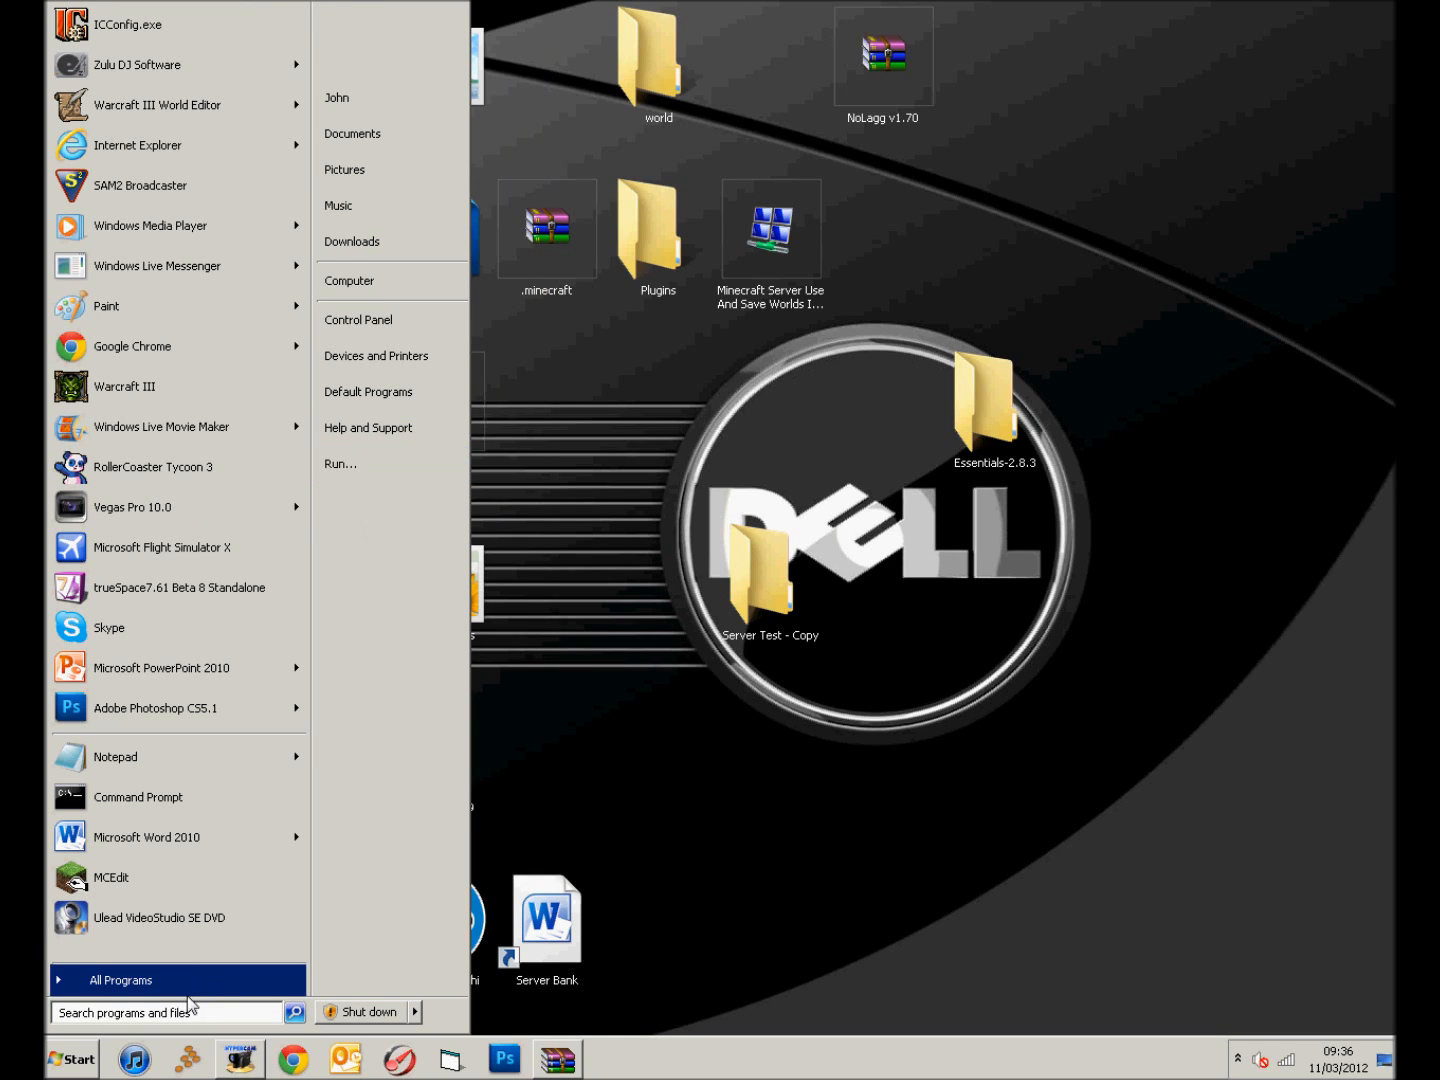
left_click(340, 463)
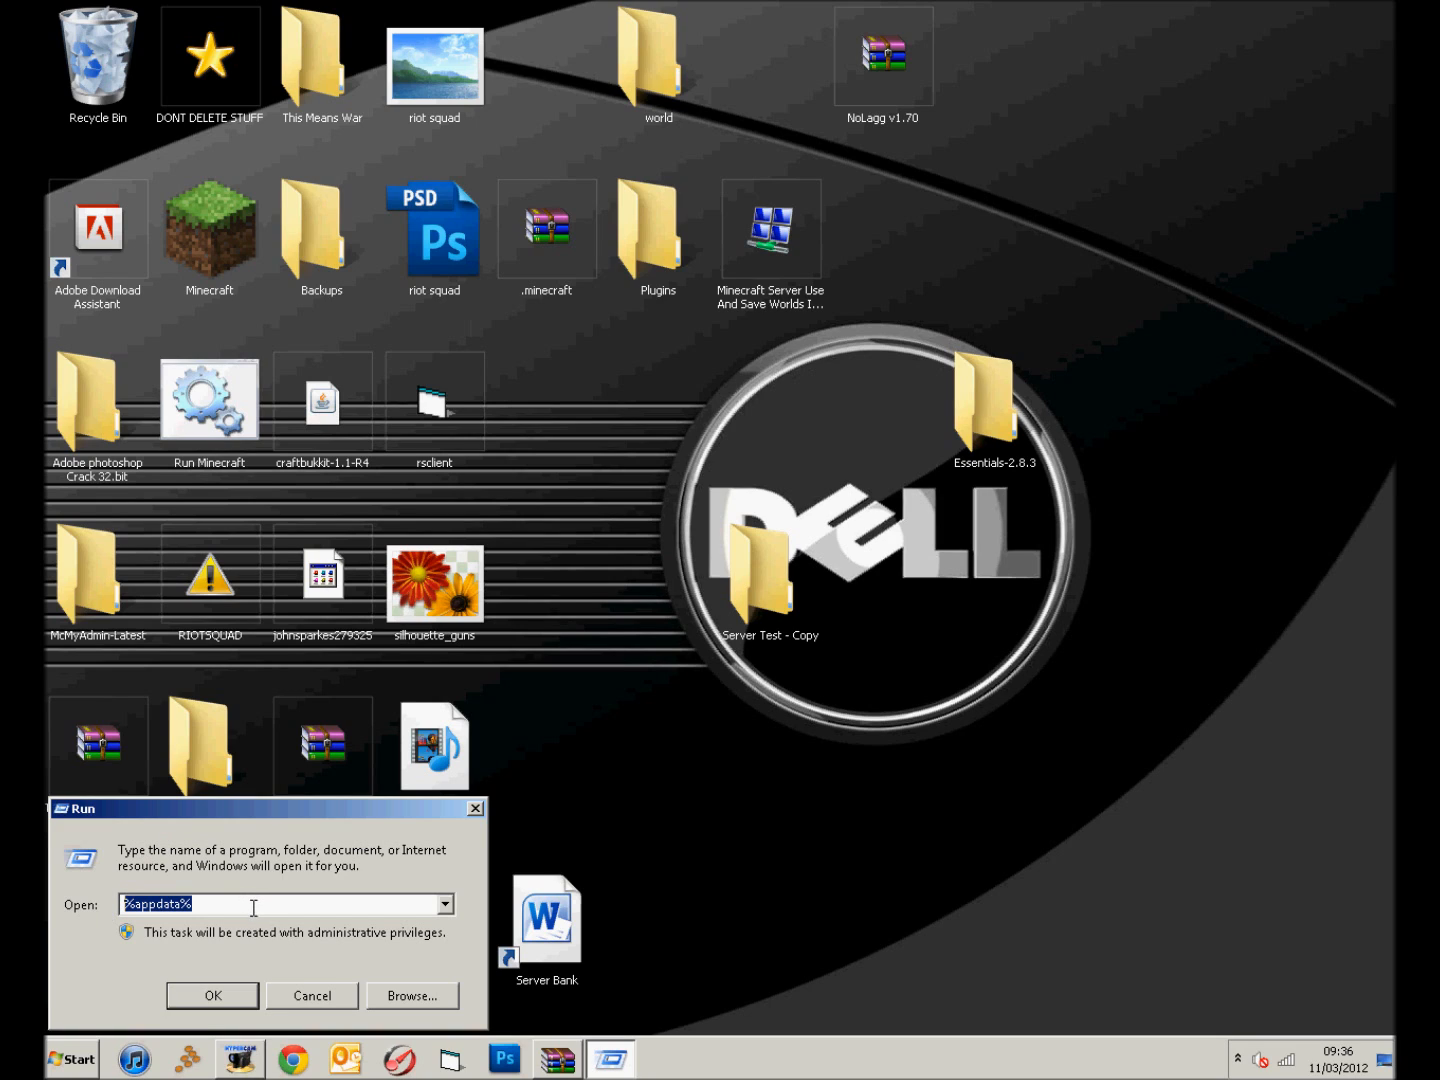
Go to the AppData Roaming folder in a maximized Explorer window and enter .minecraft
left_click(212, 995)
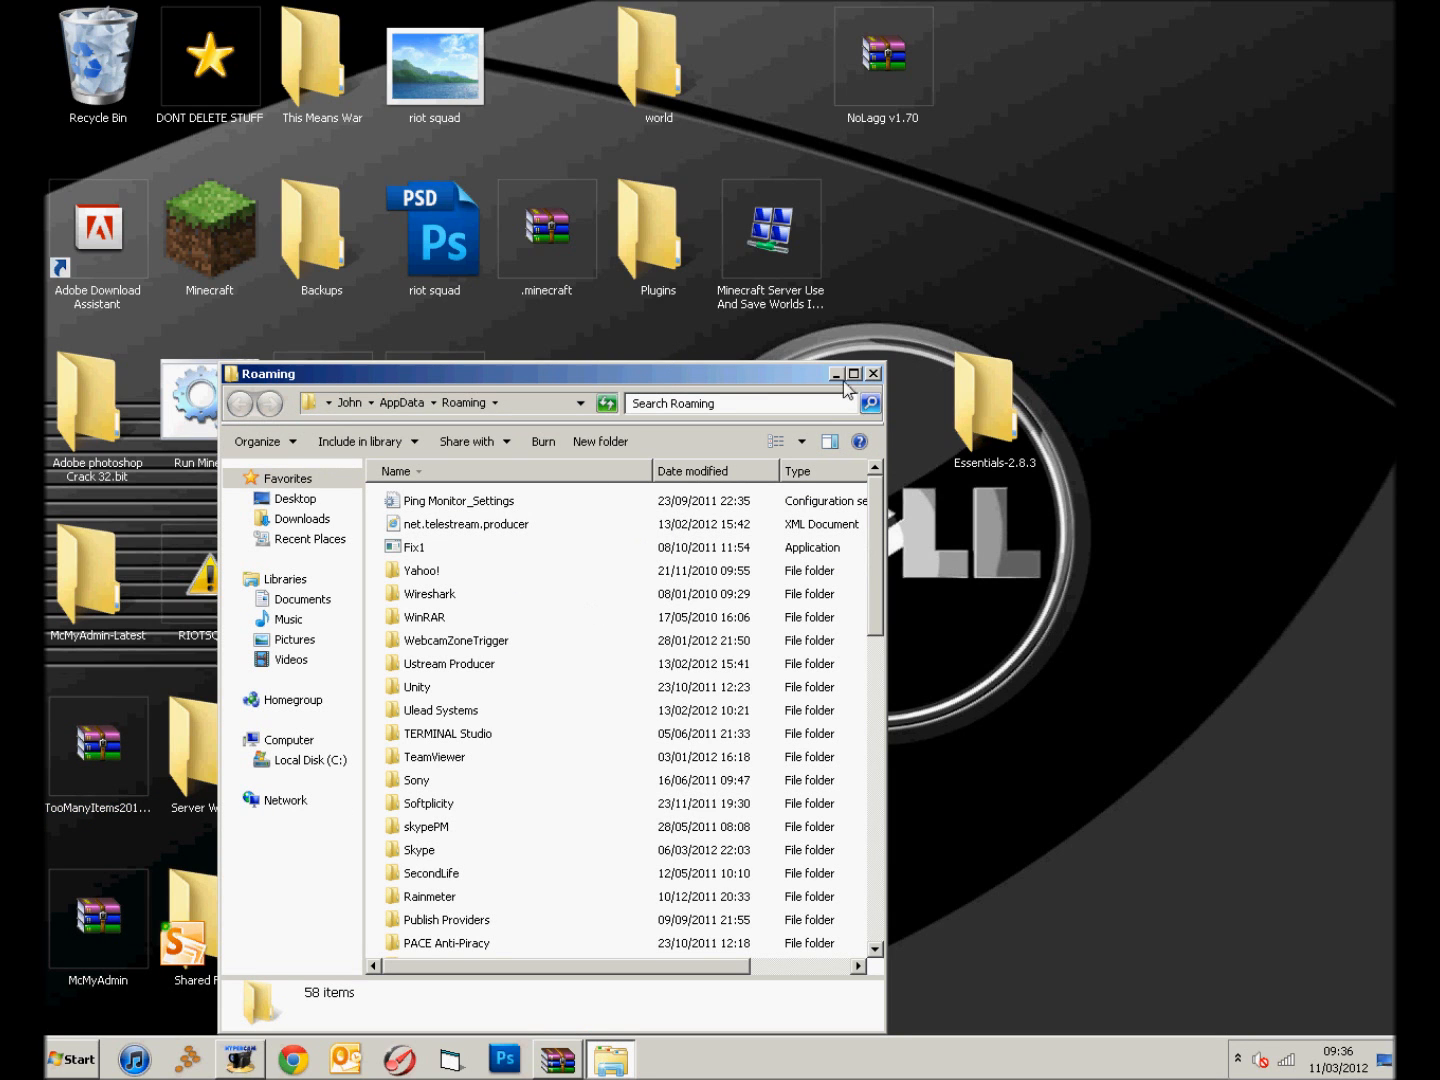
left_click(854, 373)
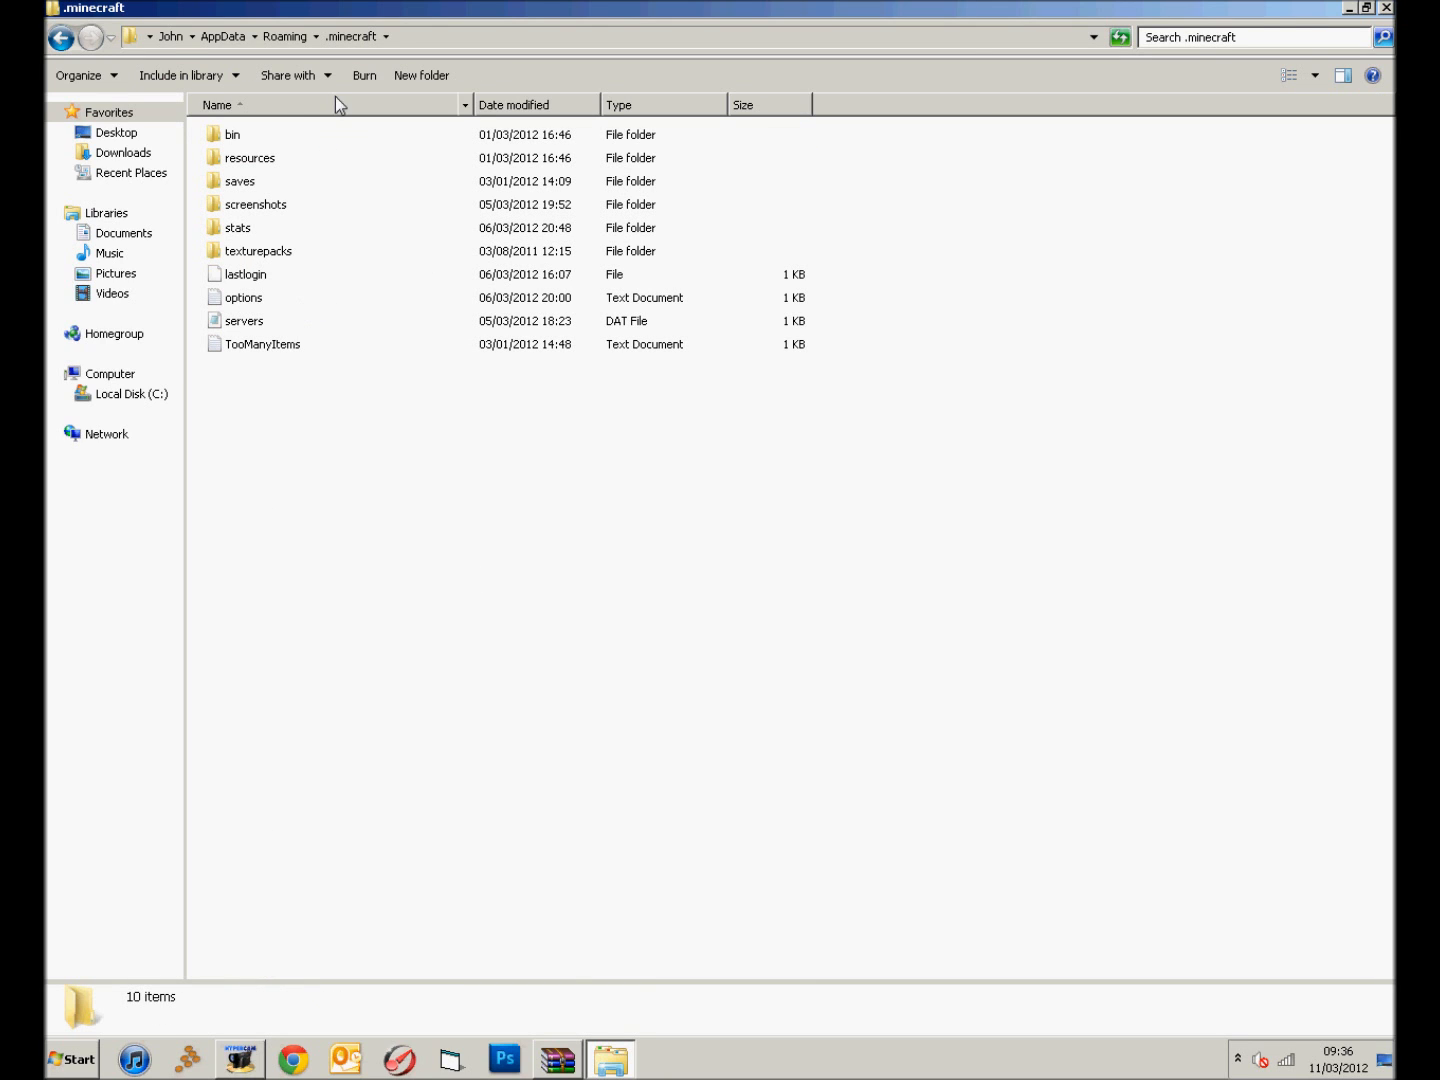
Open minecraft.jar from the .minecraft\bin folder as an archive in WinRAR
double_click(232, 134)
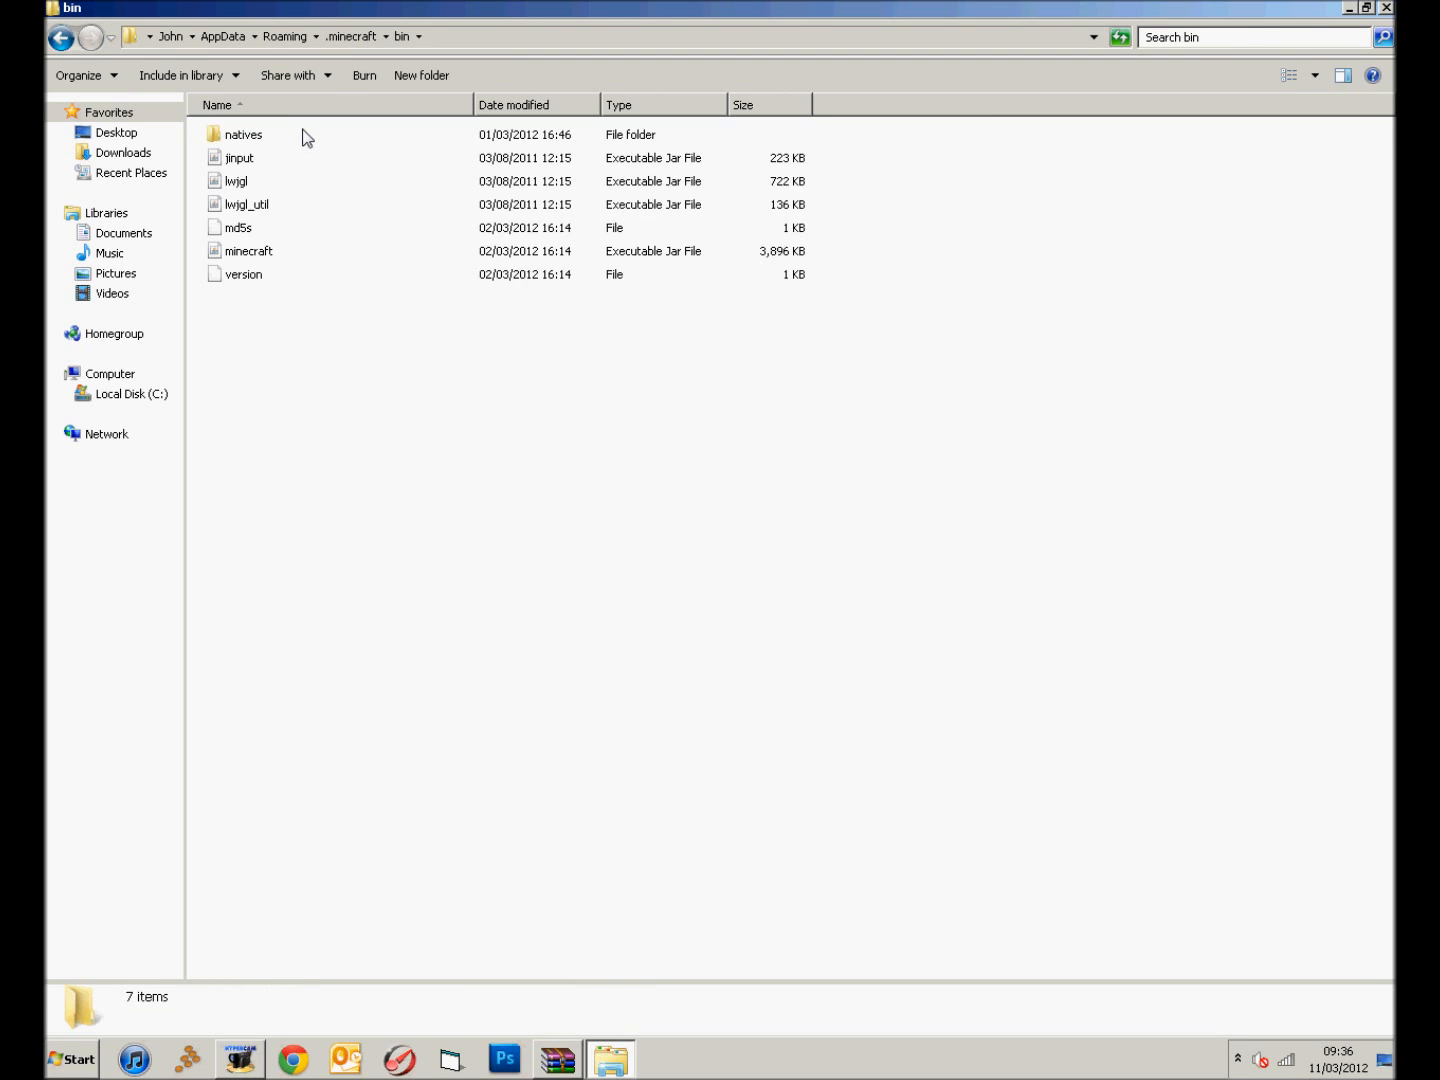
left_click(248, 251)
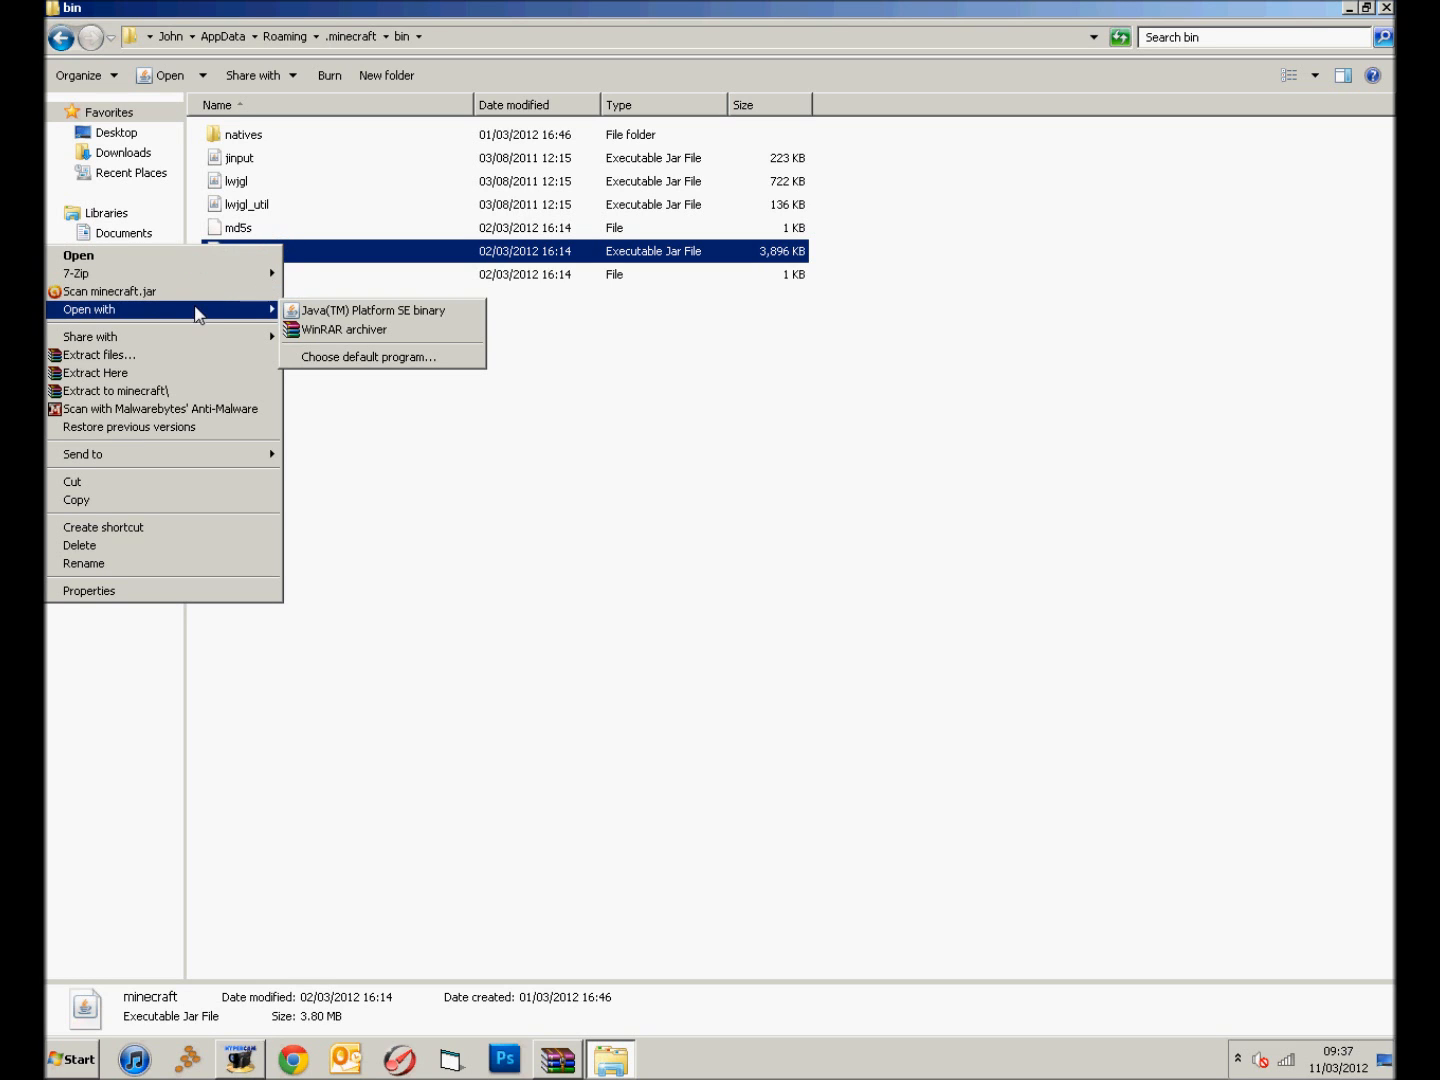
mouse_move(387, 330)
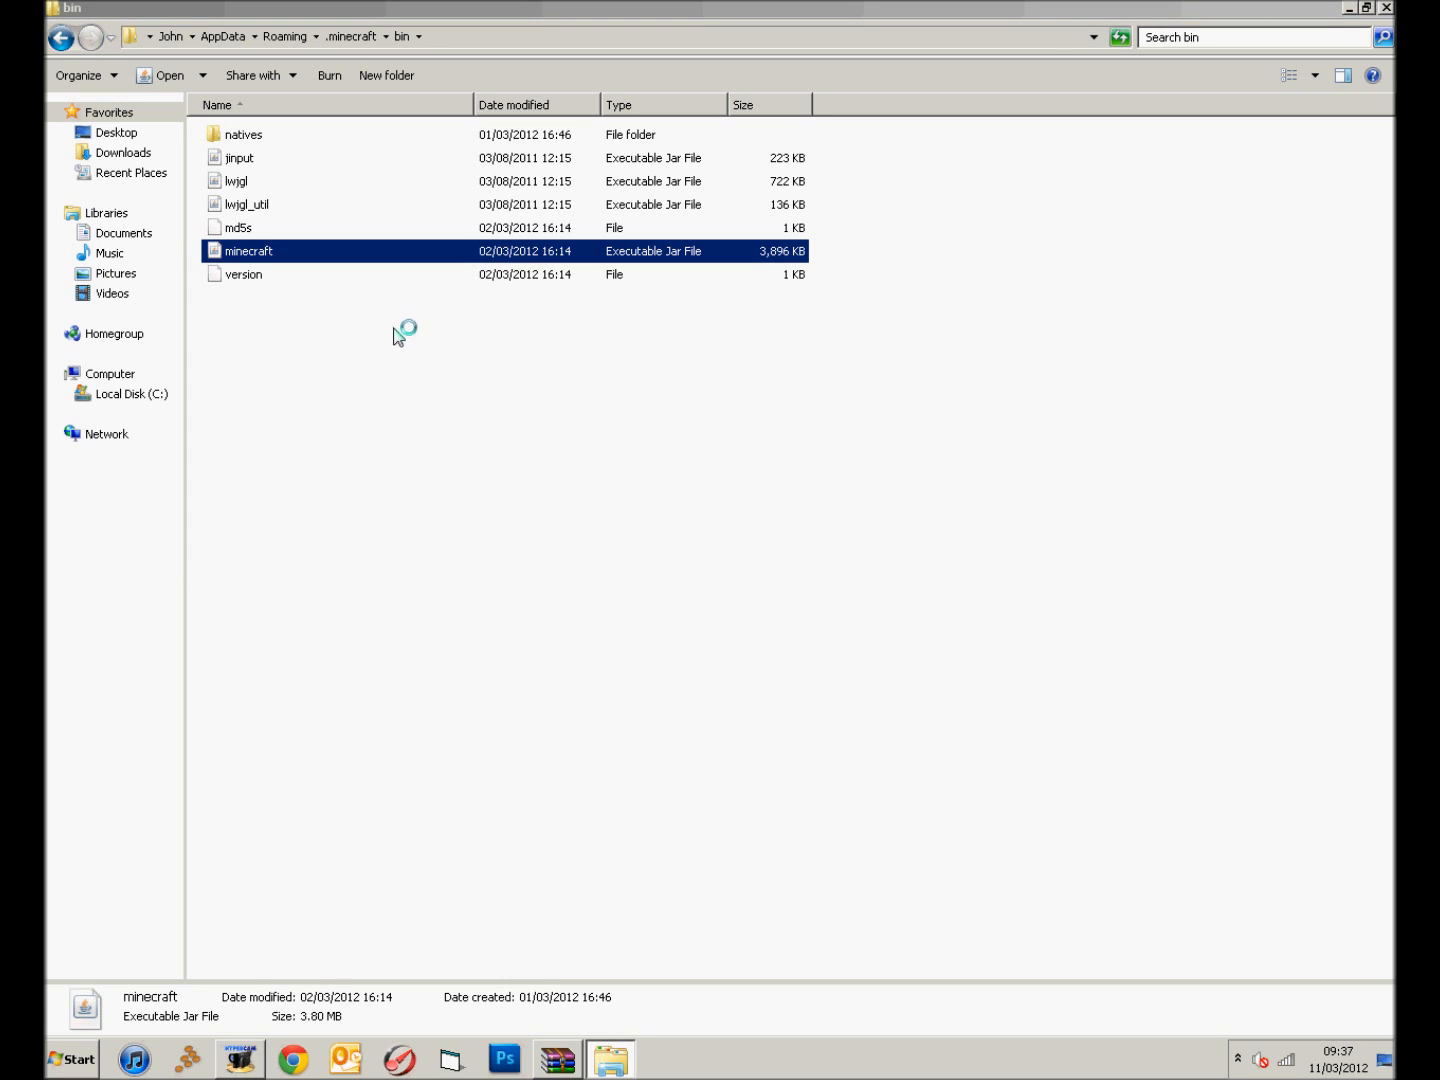
double_click(249, 250)
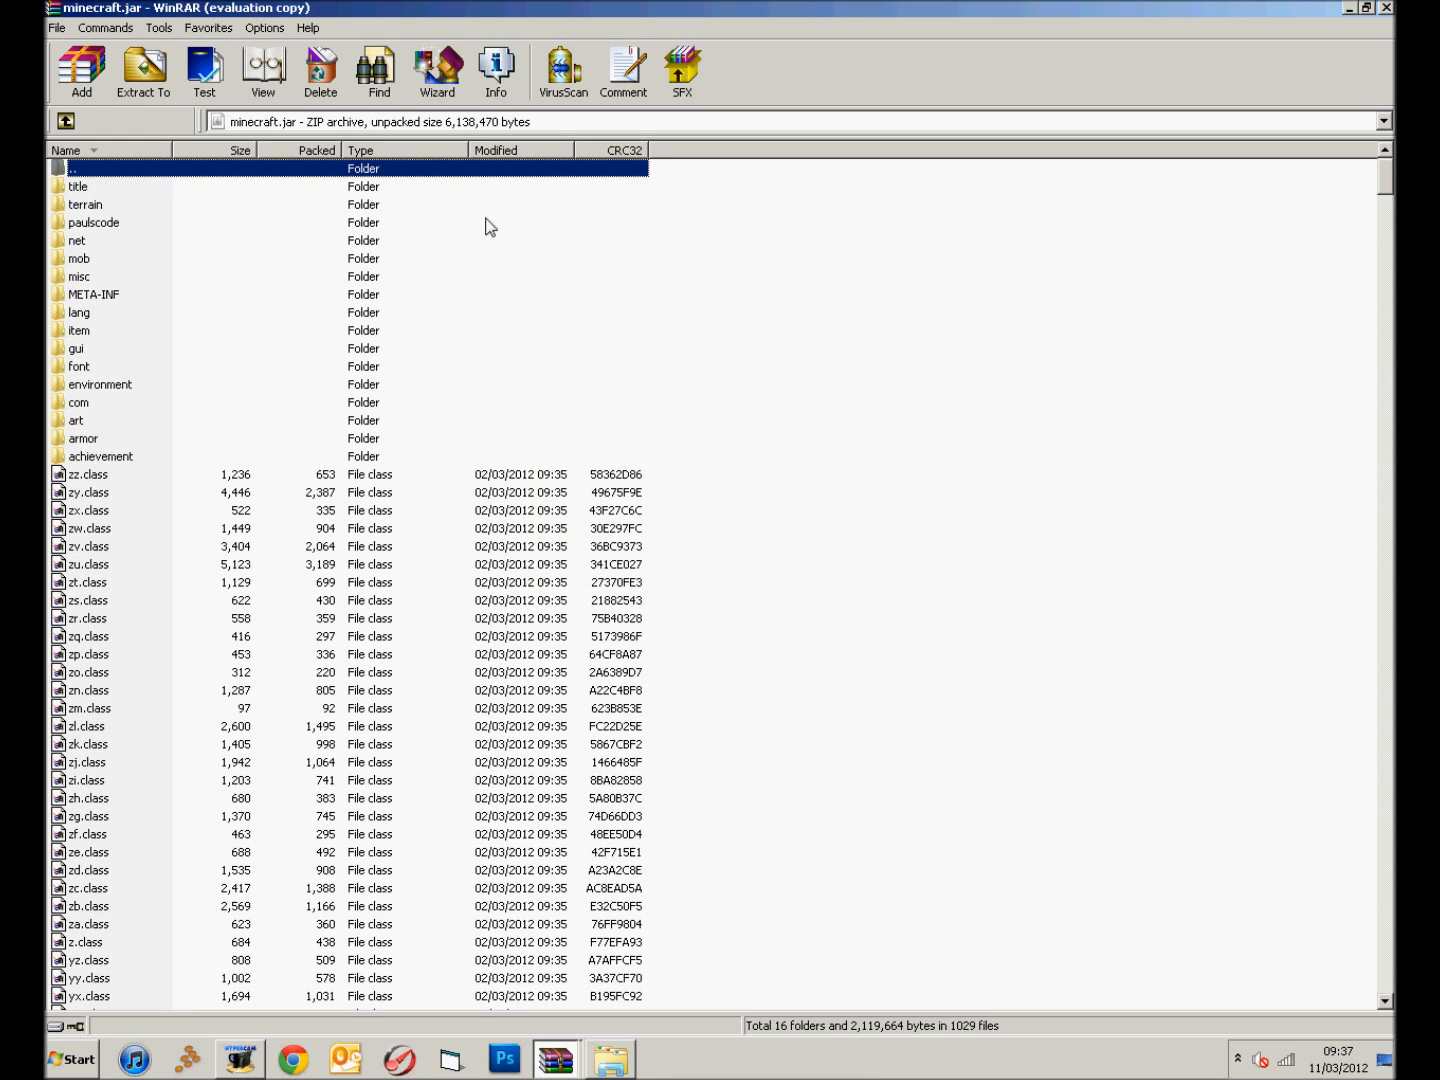
mouse_move(268, 210)
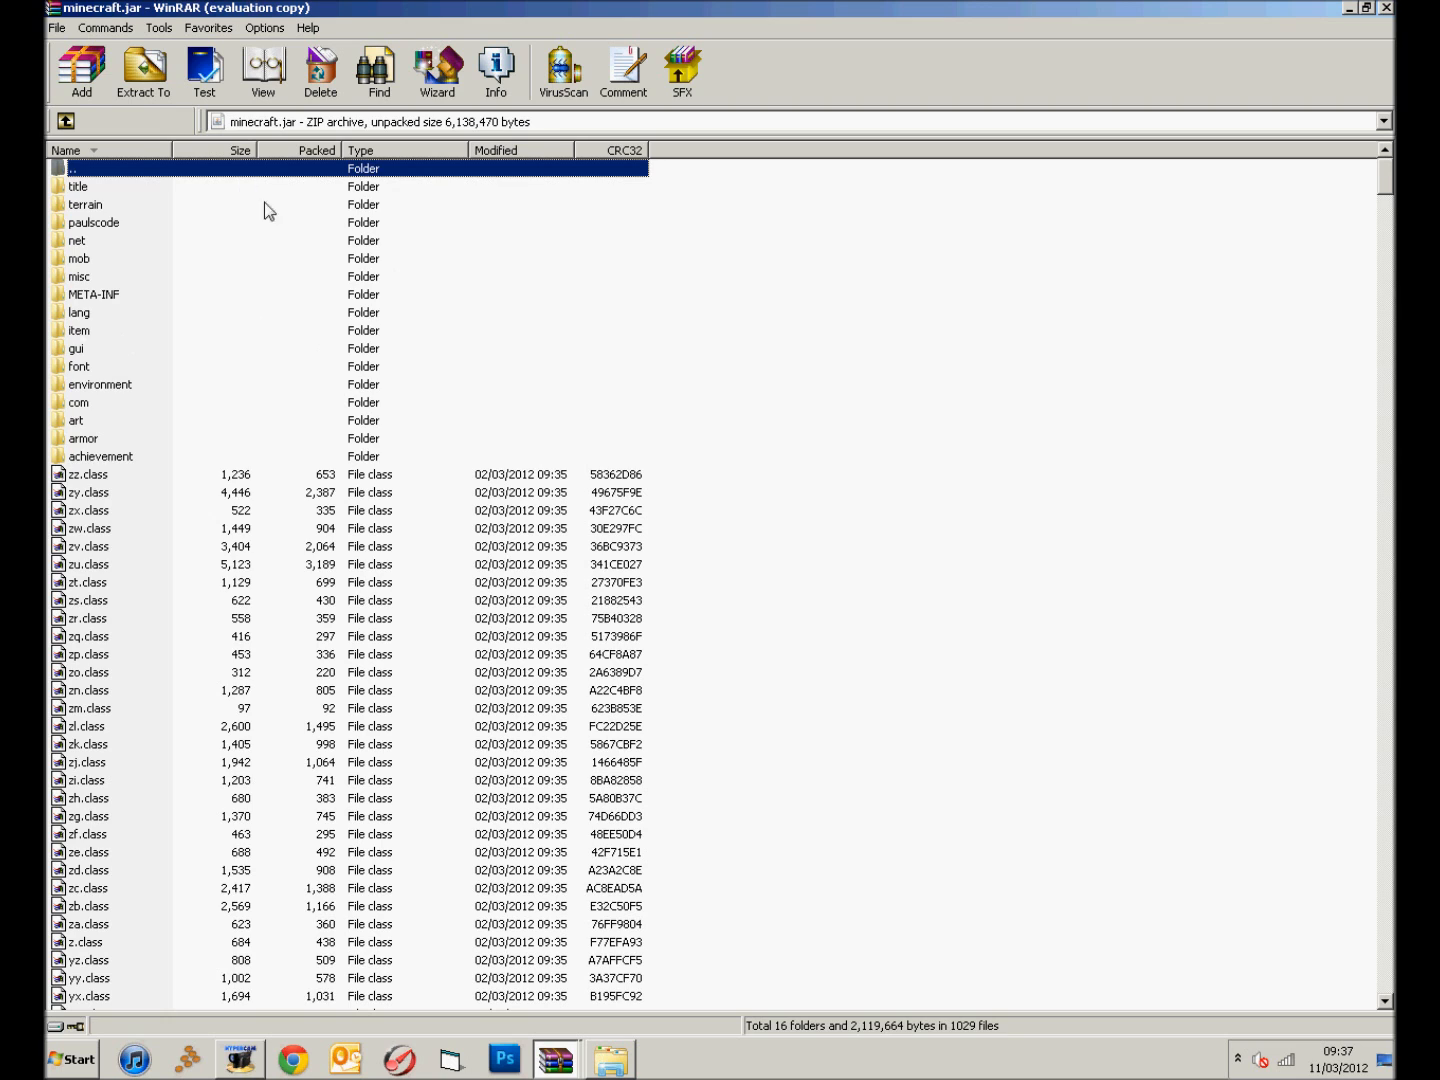
mouse_move(845, 525)
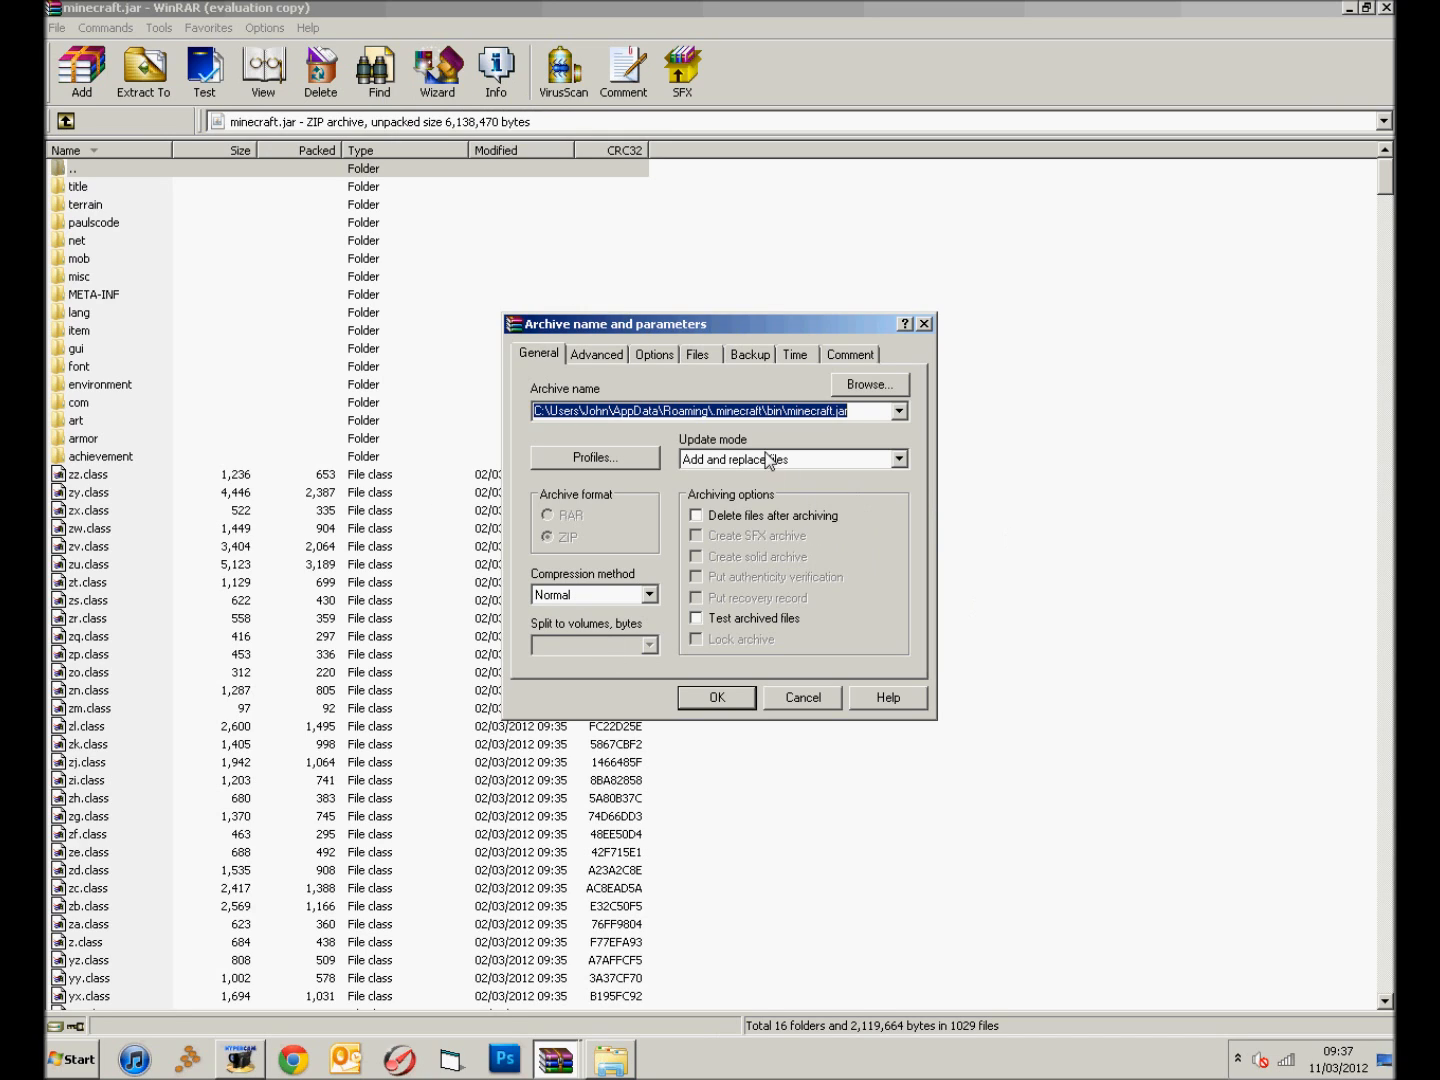
Add the TooManyItems files to minecraft.jar with 'Add and replace files', giving 1049 files
left_click(897, 458)
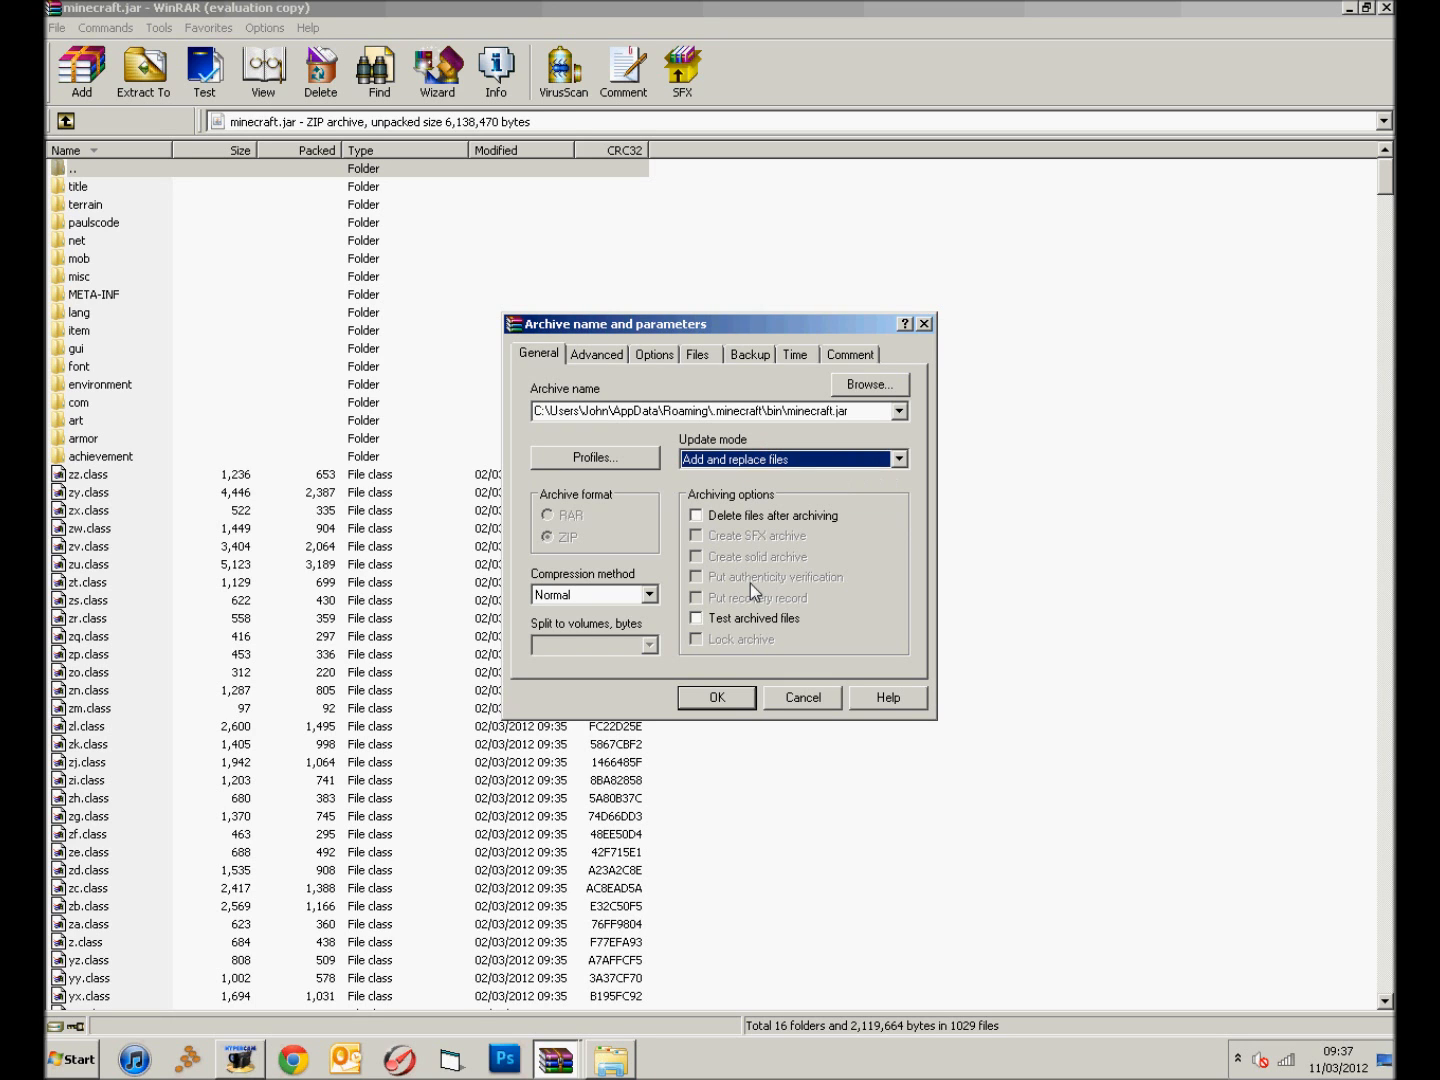
left_click(715, 697)
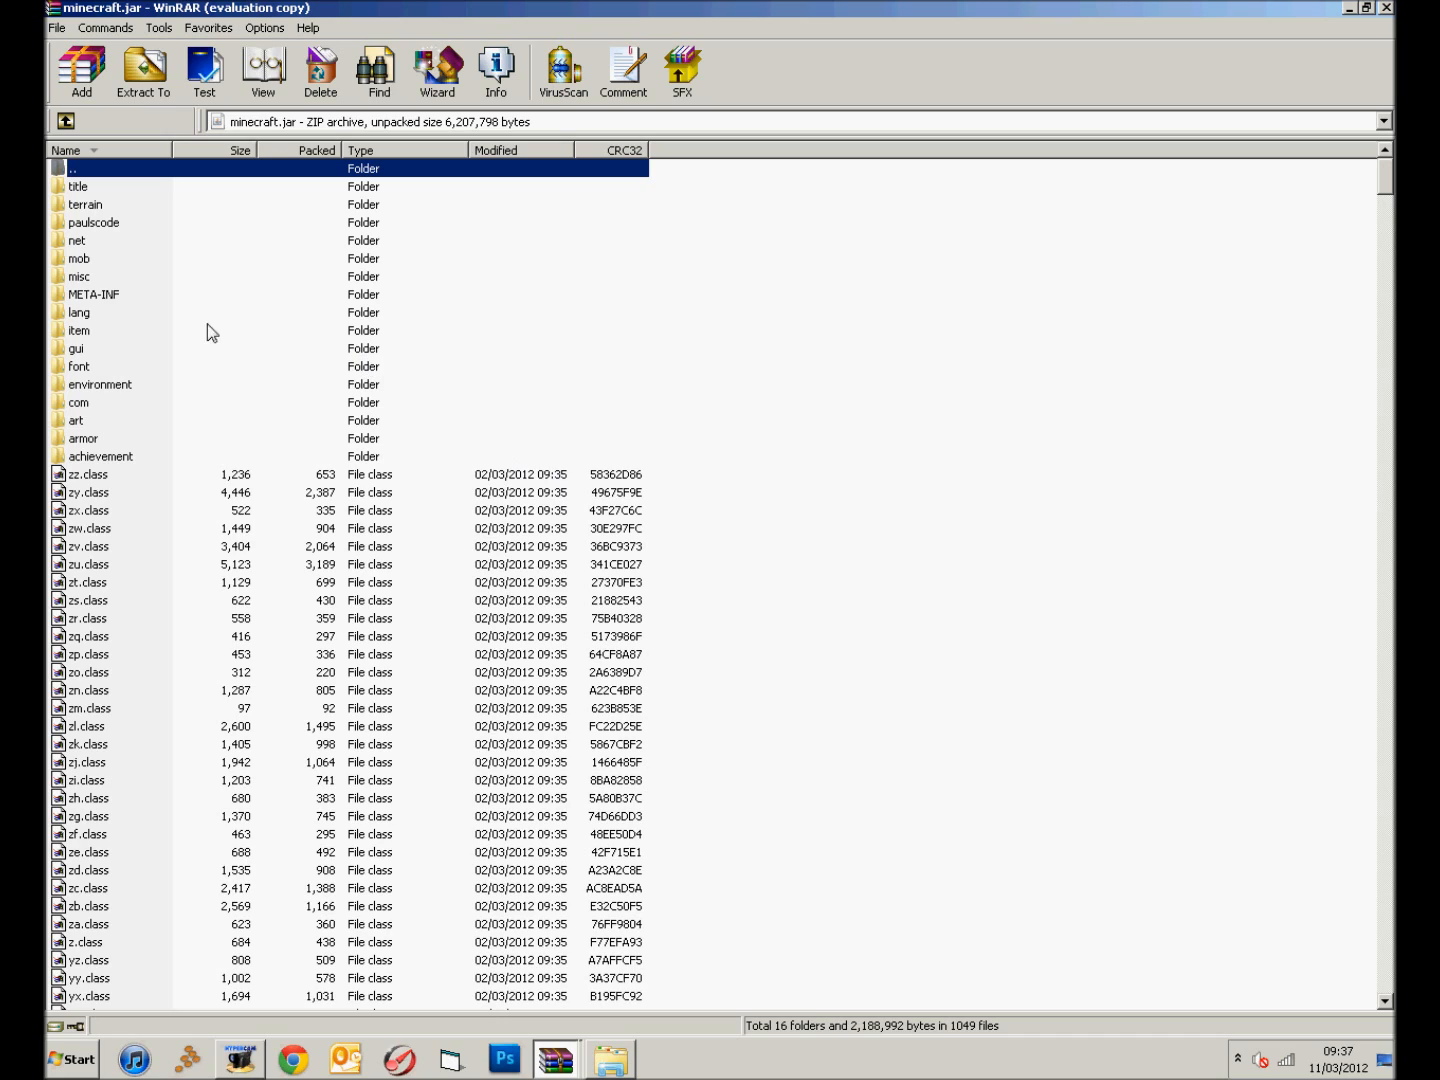
Delete the META-INF folder from minecraft.jar, leaving 15 folders and 1049 files
left_click(93, 294)
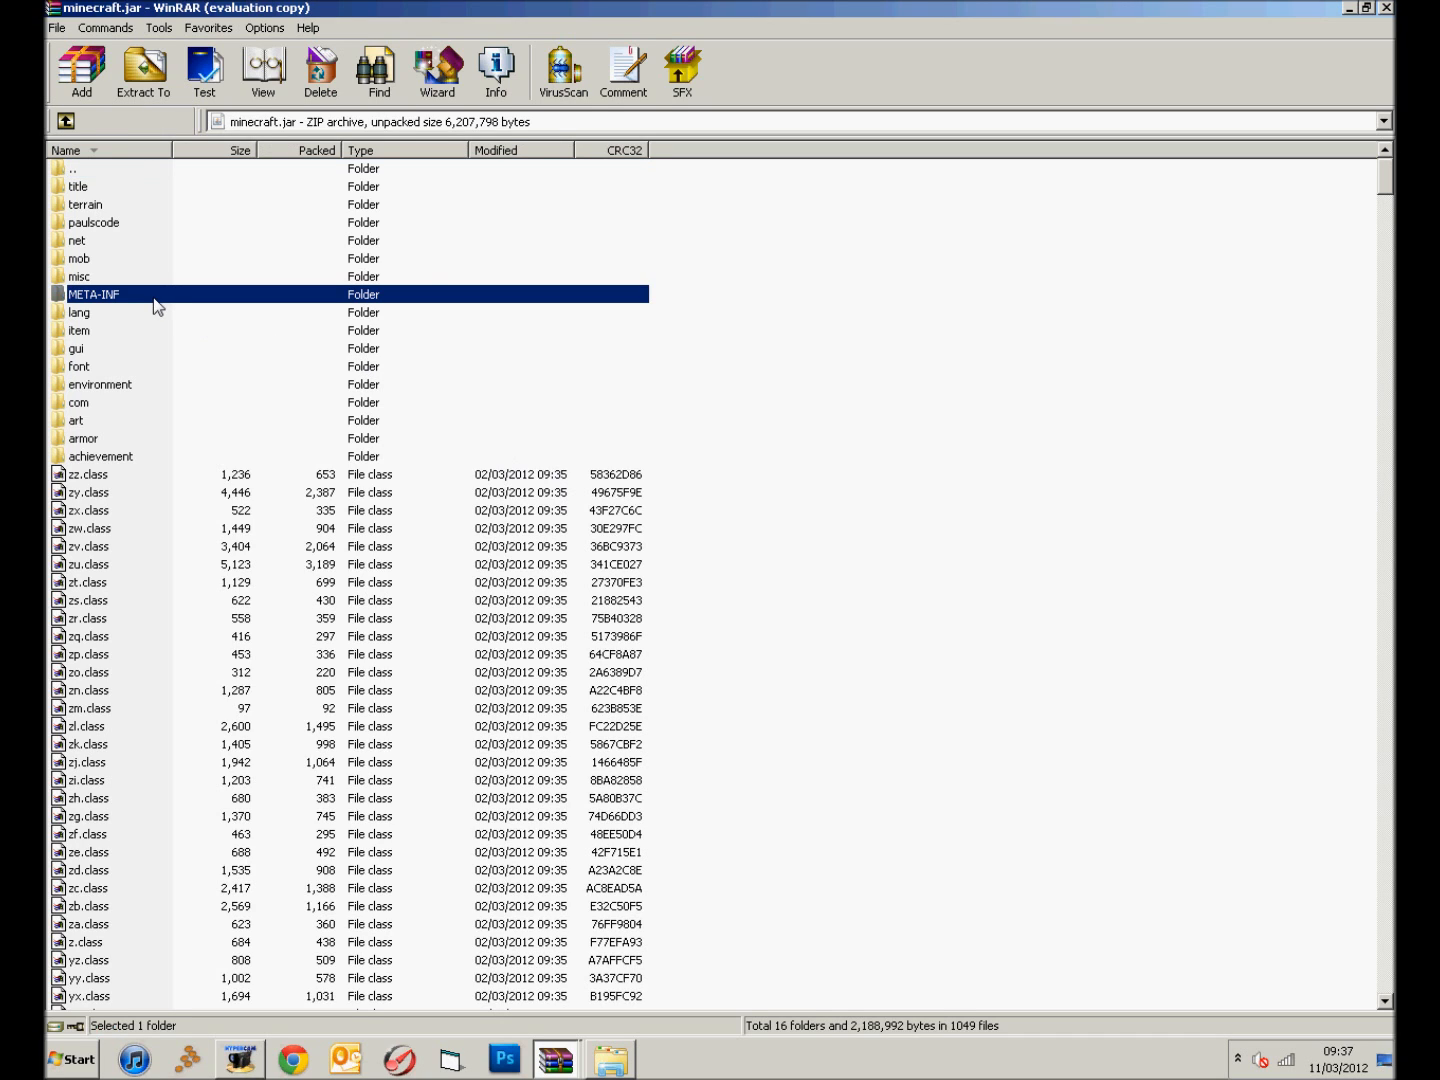
mouse_move(48, 361)
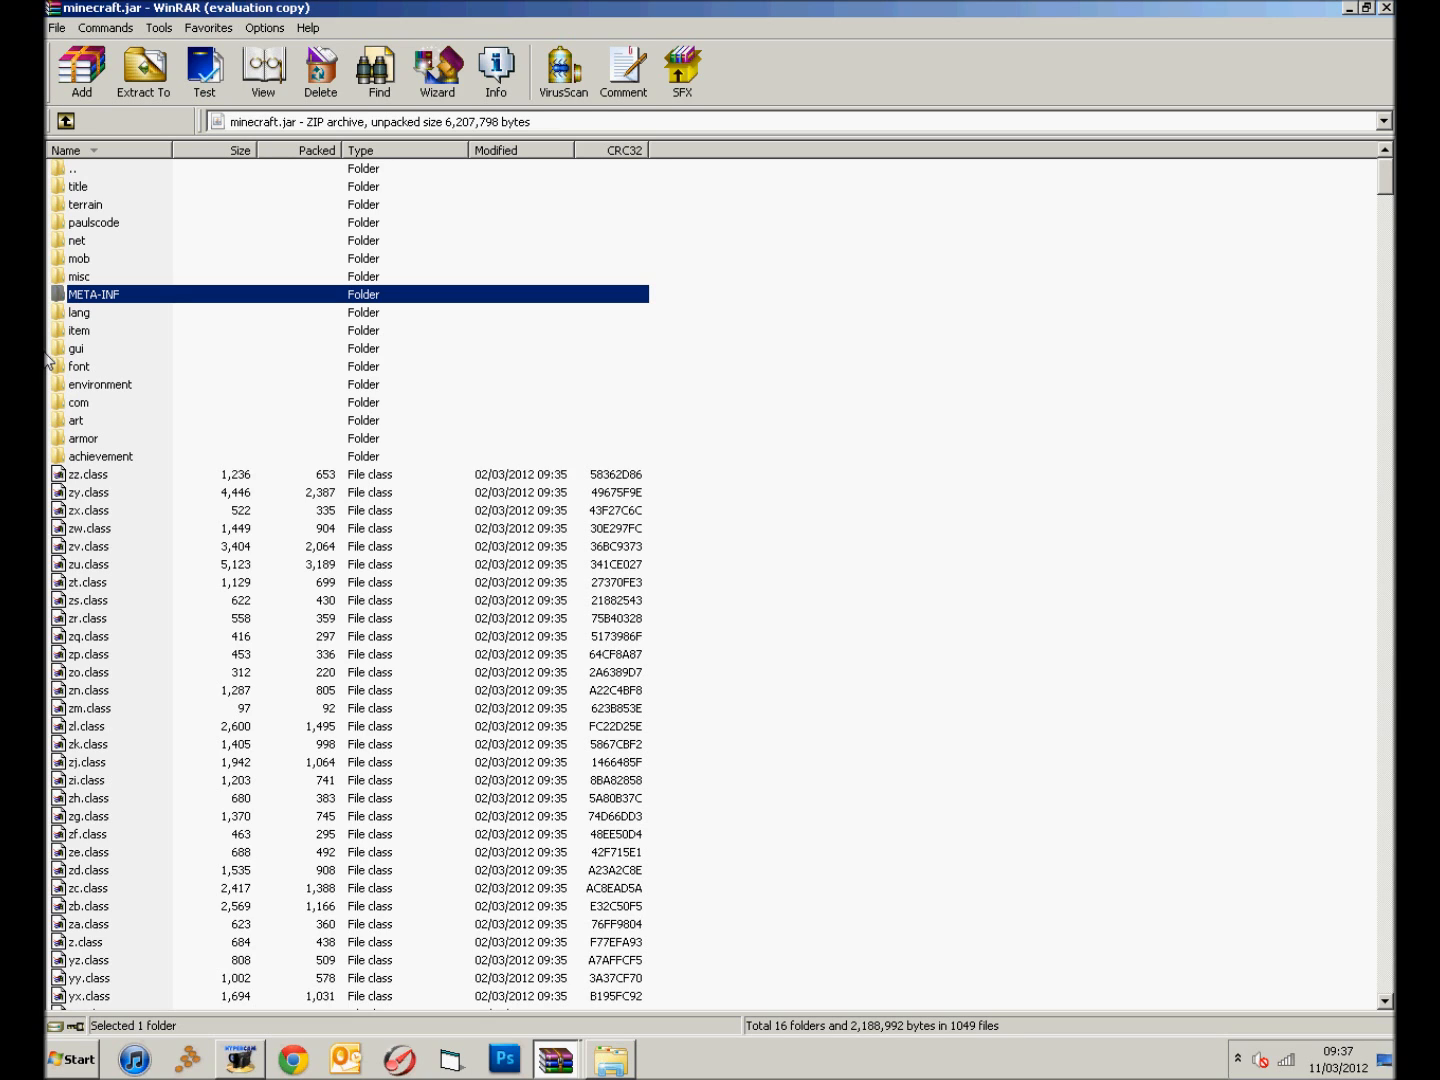
left_click(320, 71)
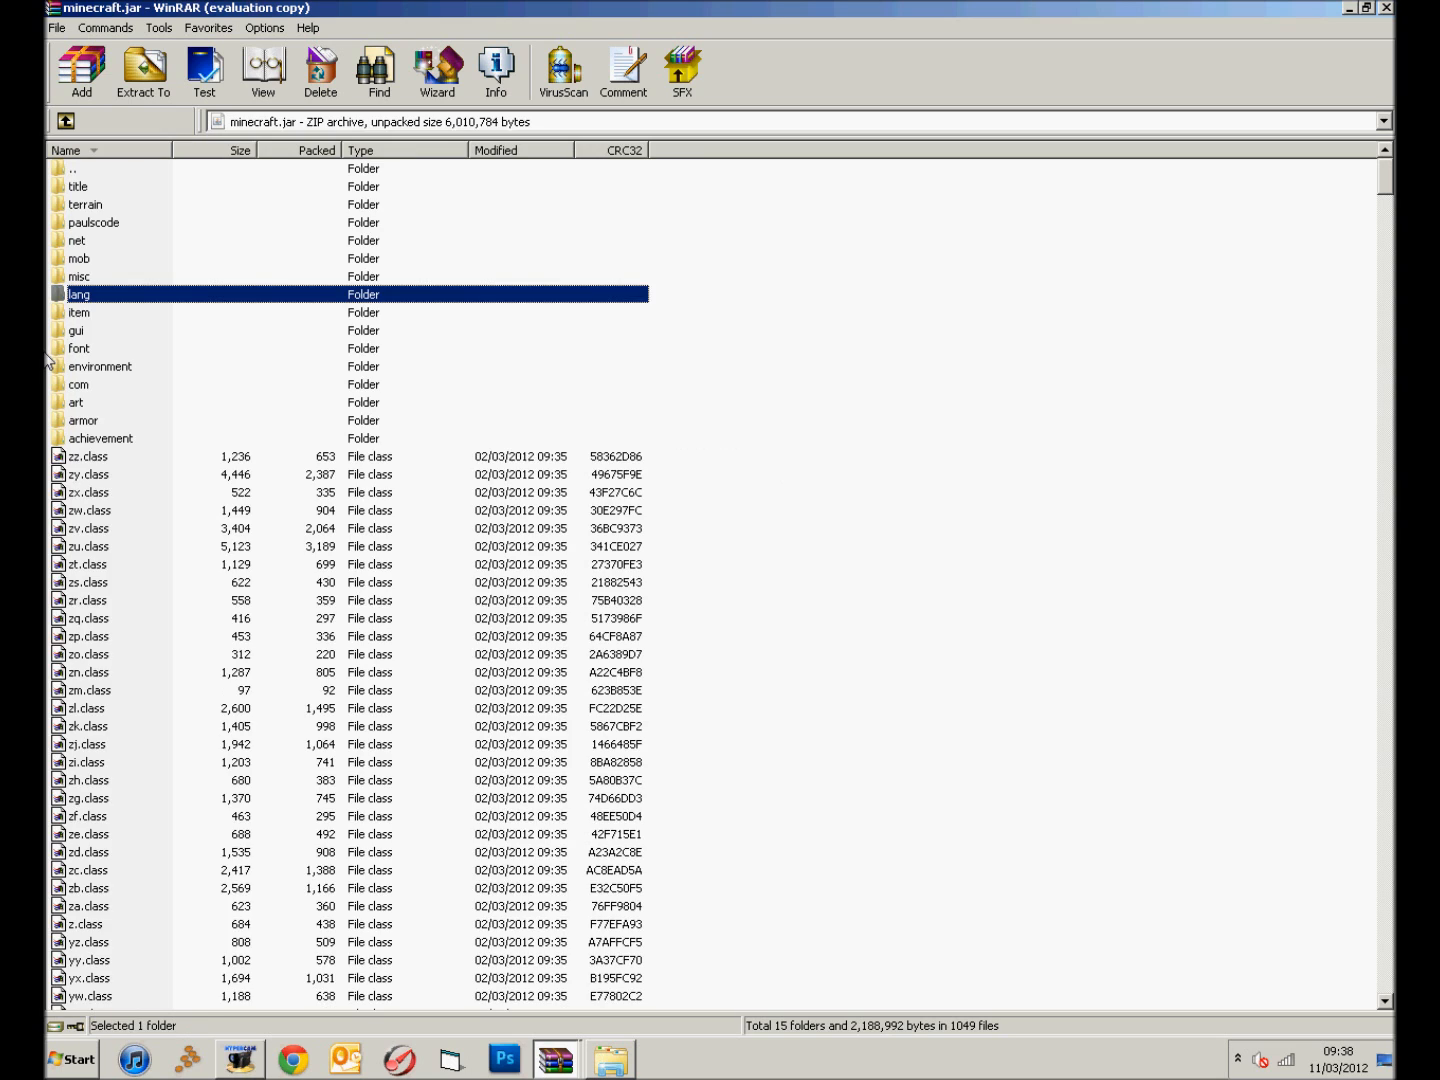
mouse_move(255, 10)
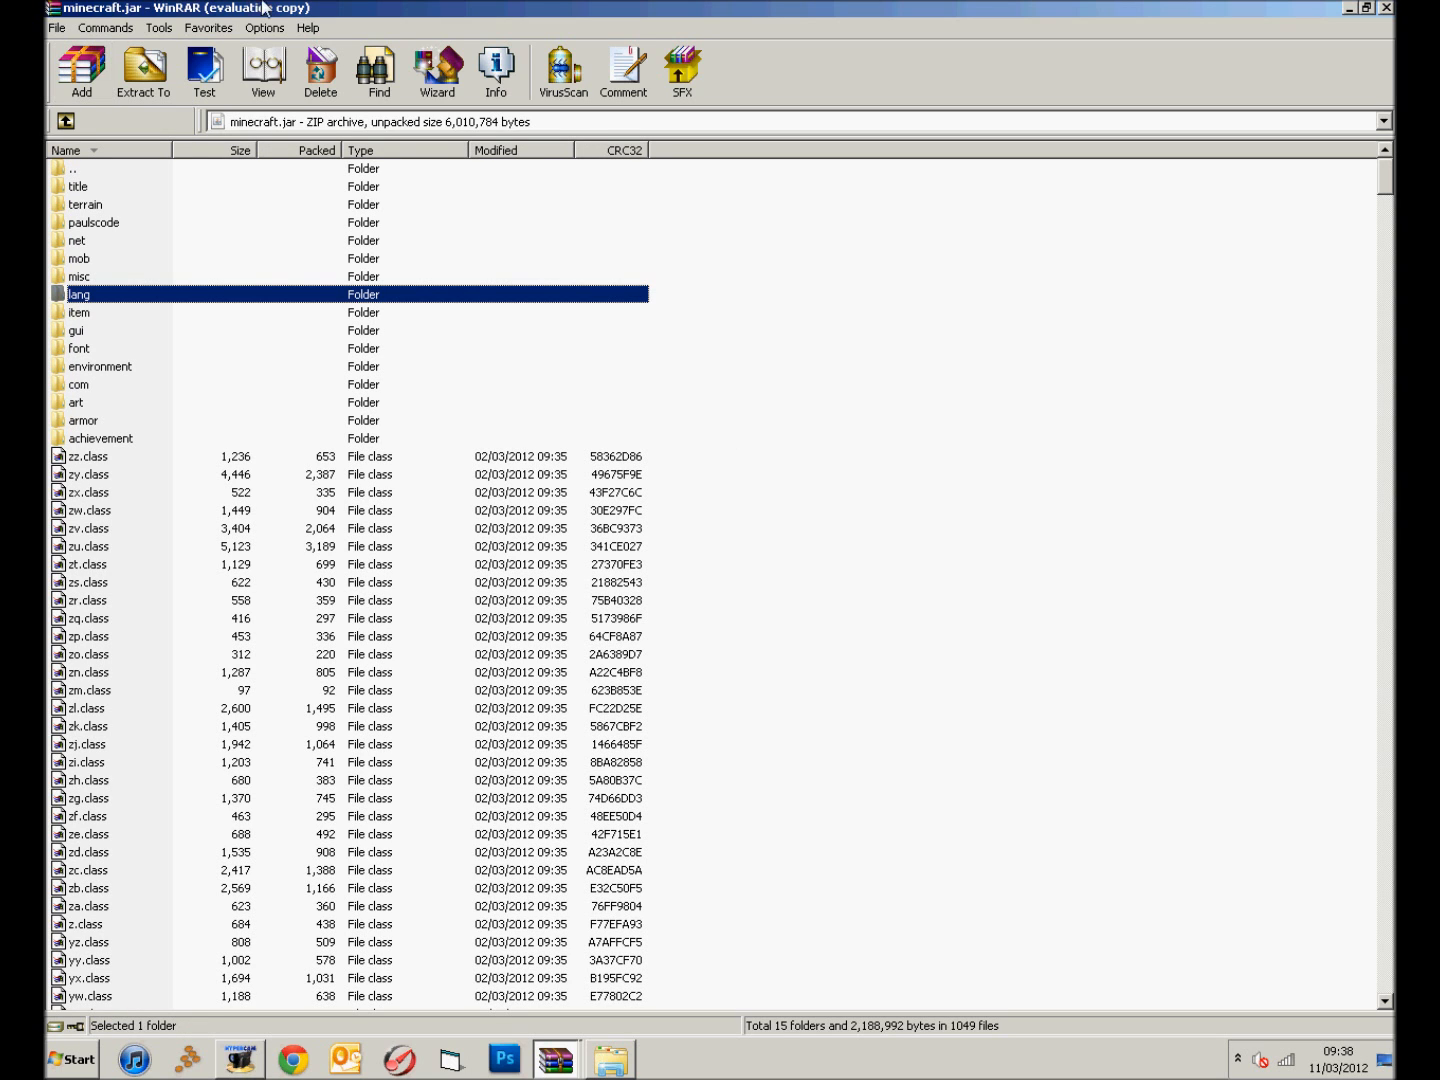